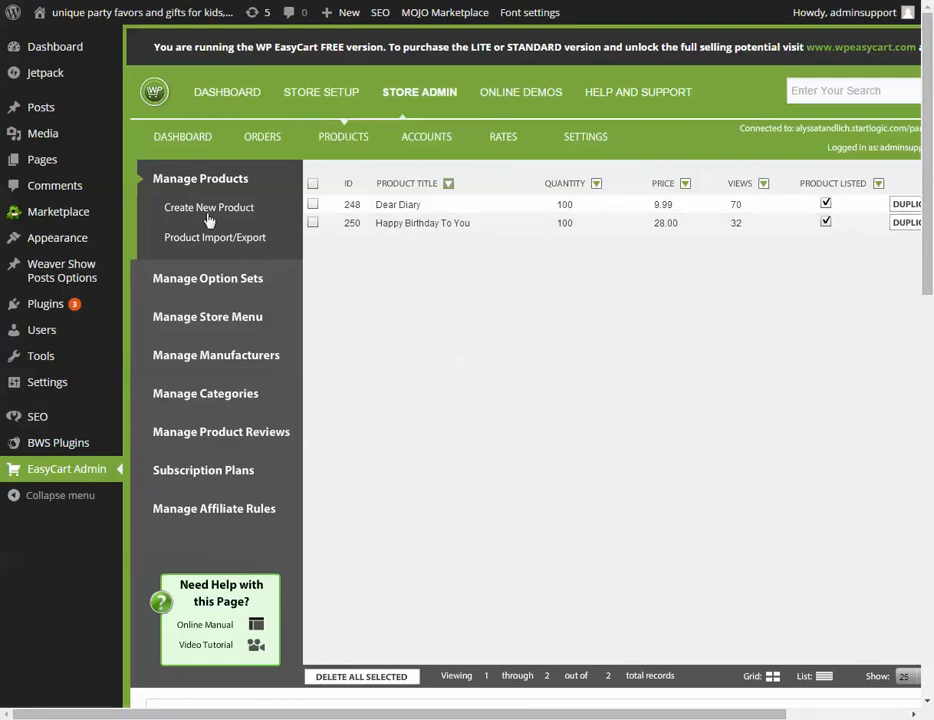
{"action": "mouse_move", "coordinate": [208, 284]}
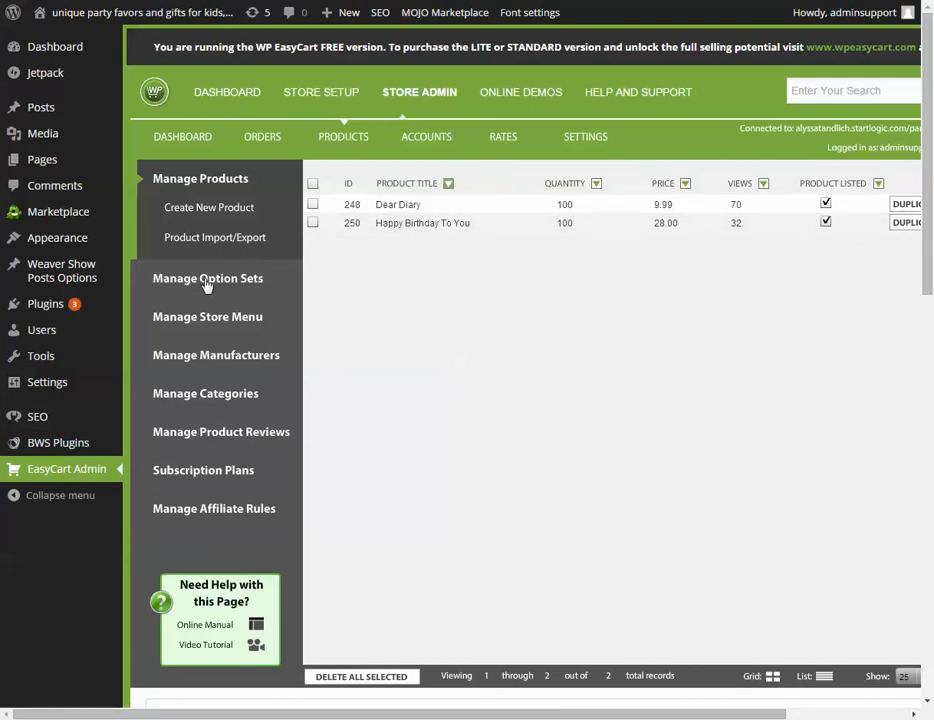
Bring up the Manage Option Sets page listing the Colors and Size option sets
{"action": "left_click", "coordinate": [208, 278]}
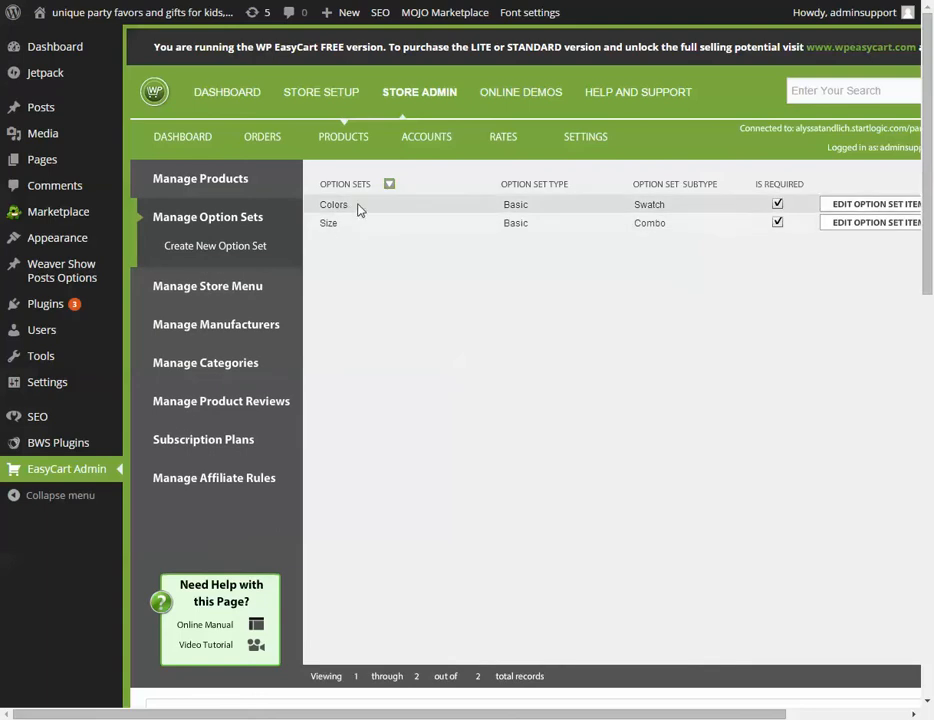
{"action": "mouse_move", "coordinate": [336, 206]}
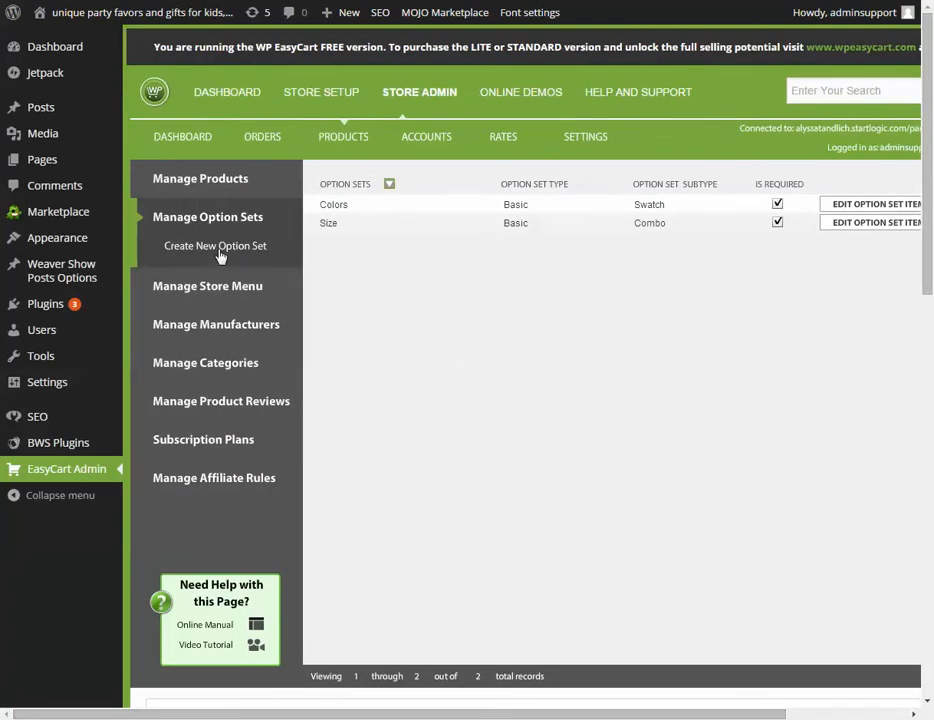
Insert a new Basic Combo Box option set 'Colors 2' labelled 'Choose a Color'
{"action": "left_click", "coordinate": [216, 244]}
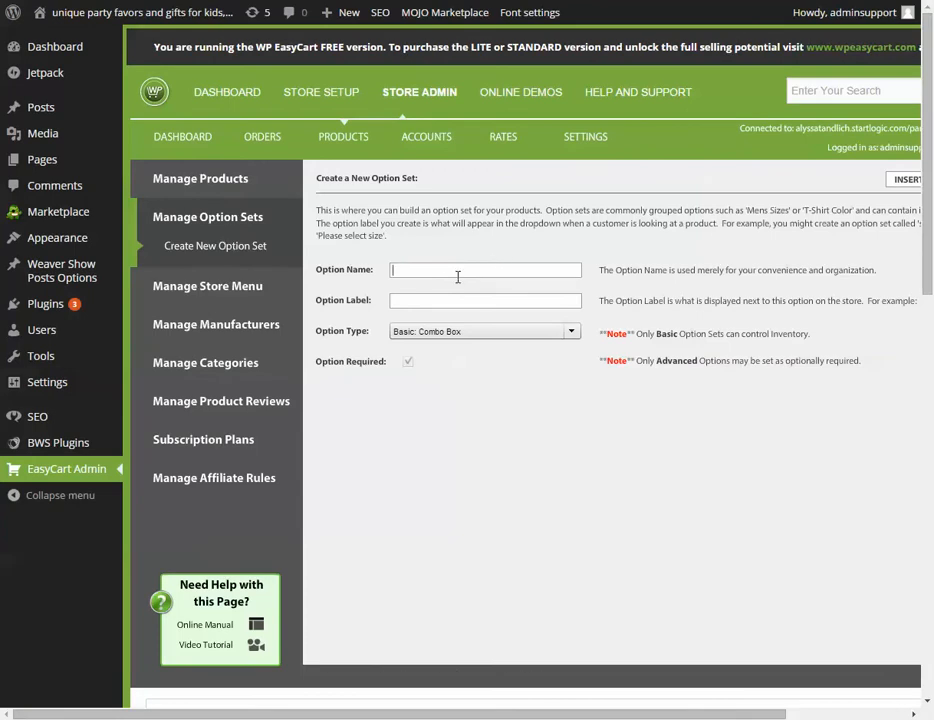
{"action": "type", "text": "Colors 2"}
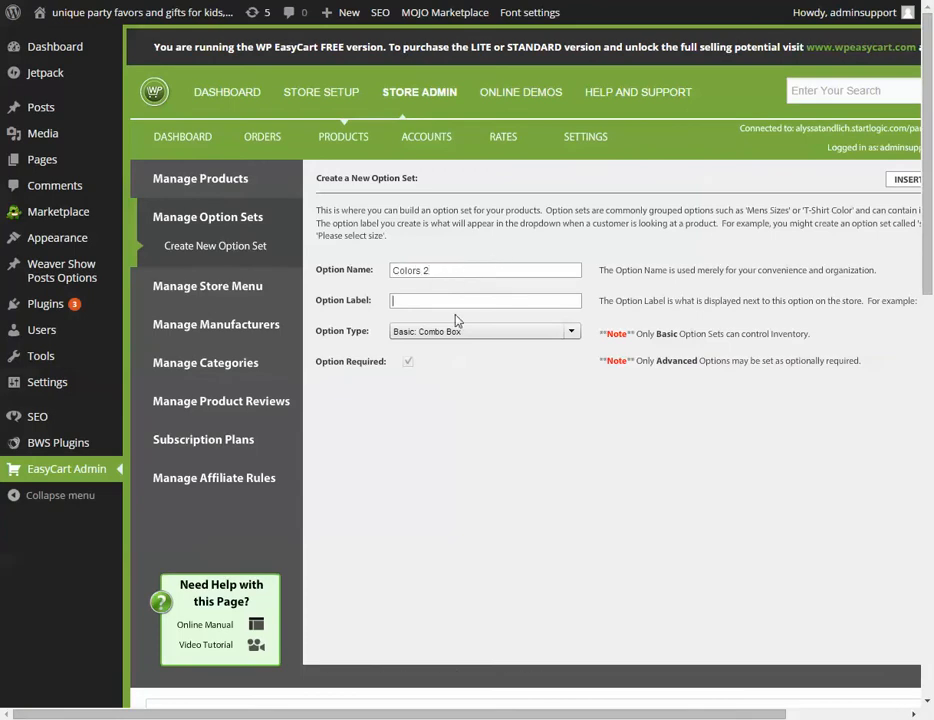
{"action": "left_click", "coordinate": [486, 300]}
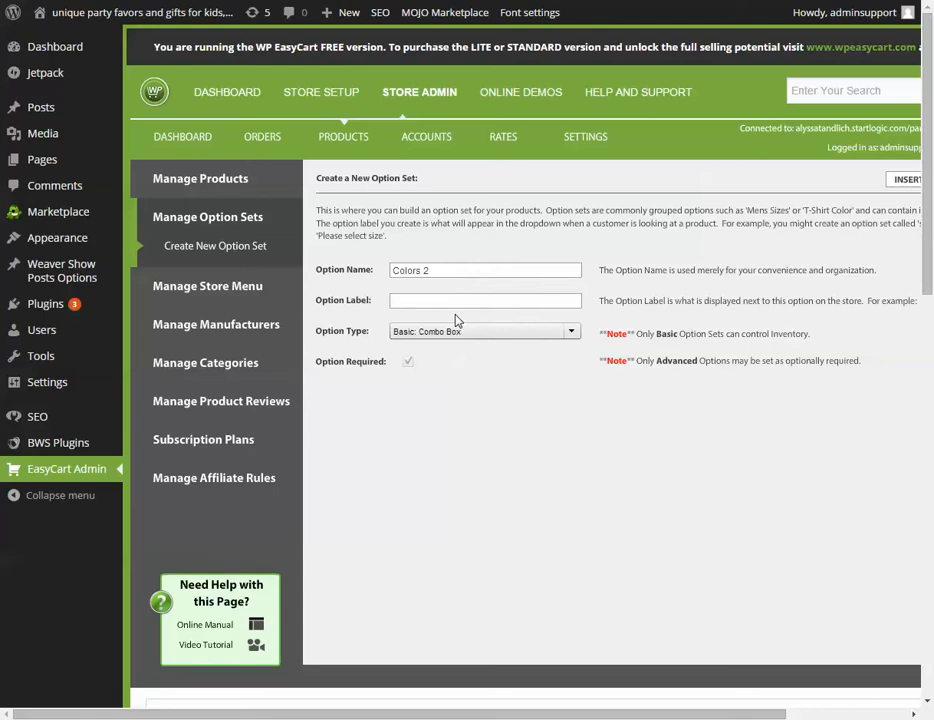
{"action": "type", "text": "Choose"}
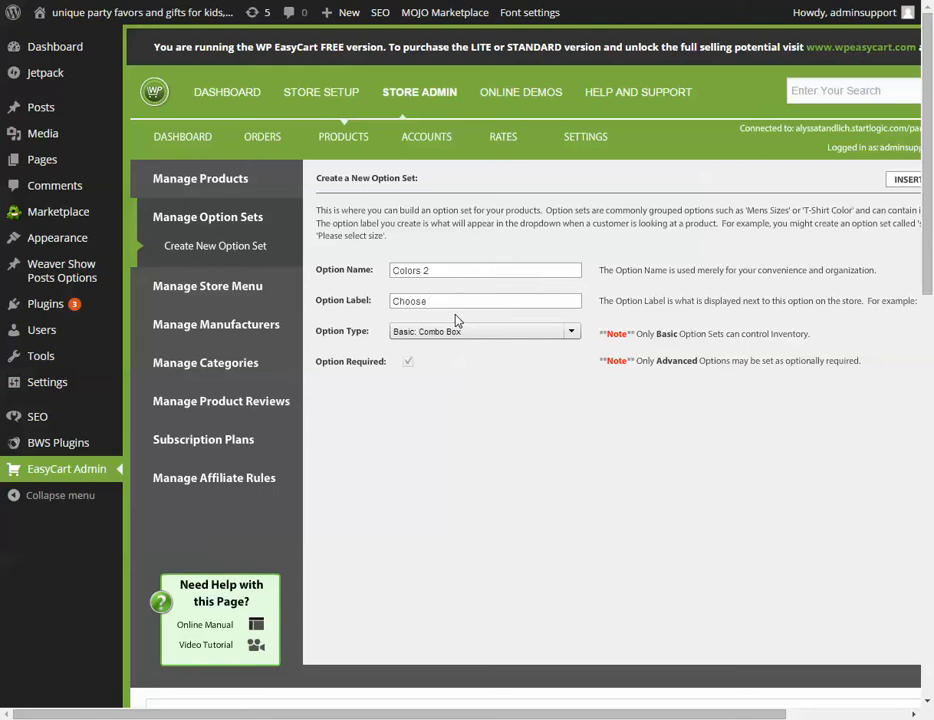
{"action": "type", "text": "a Color"}
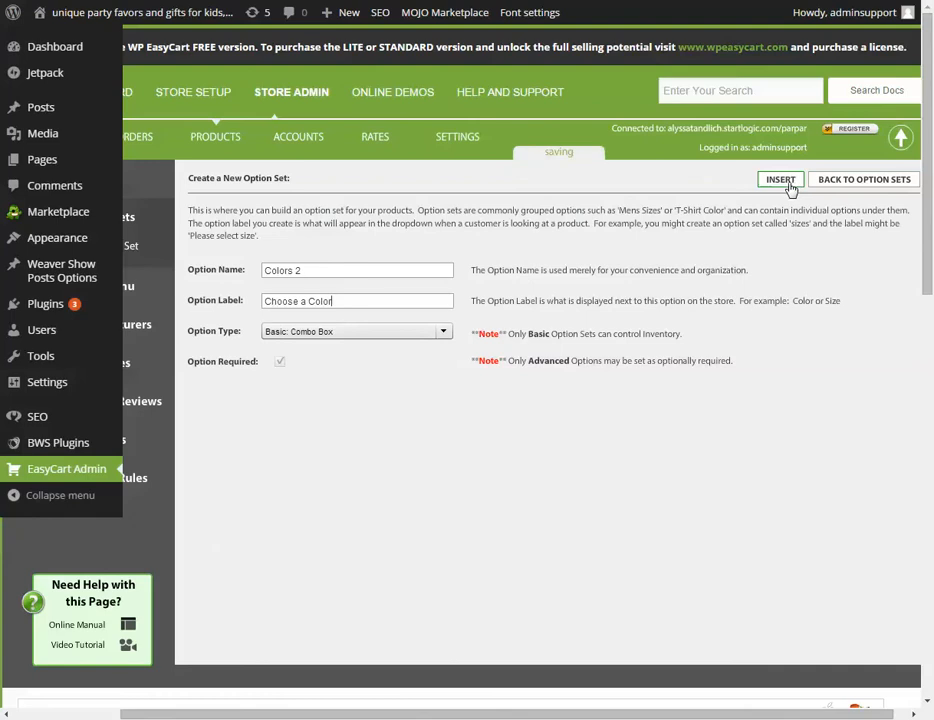
{"action": "left_click", "coordinate": [780, 180]}
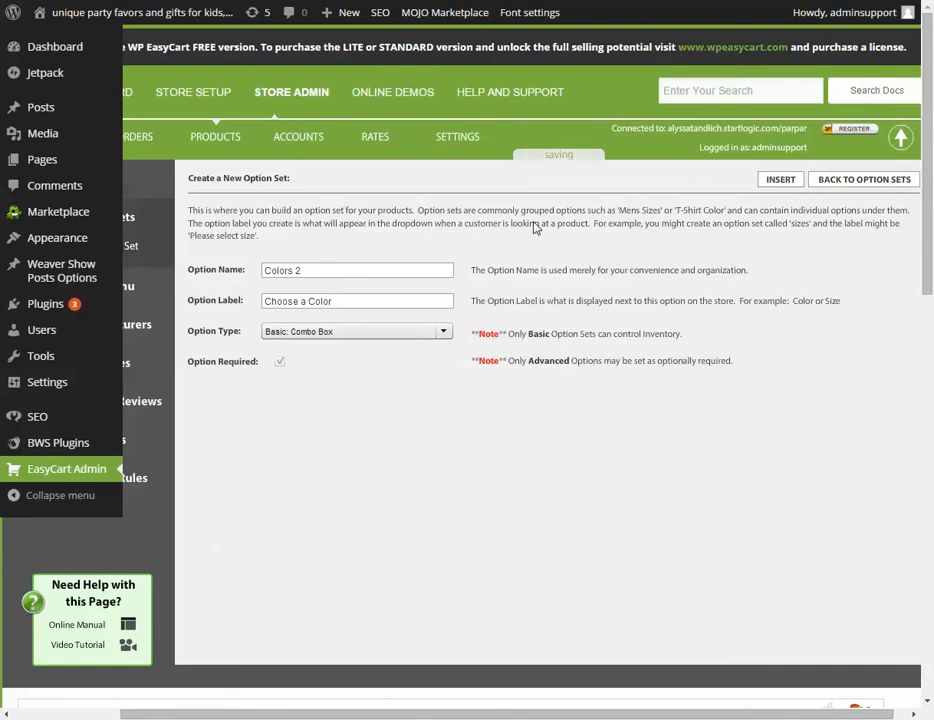
Review the Size and Colors 2 set details, then bring up the empty item list for Colors 2
{"action": "left_click", "coordinate": [780, 180]}
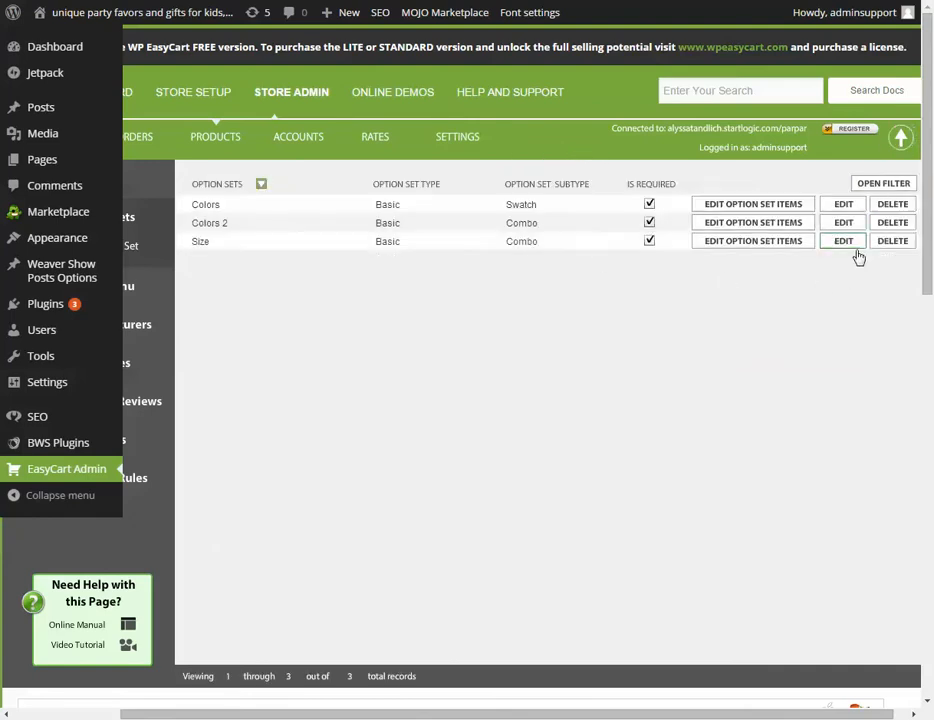
{"action": "left_click", "coordinate": [844, 240]}
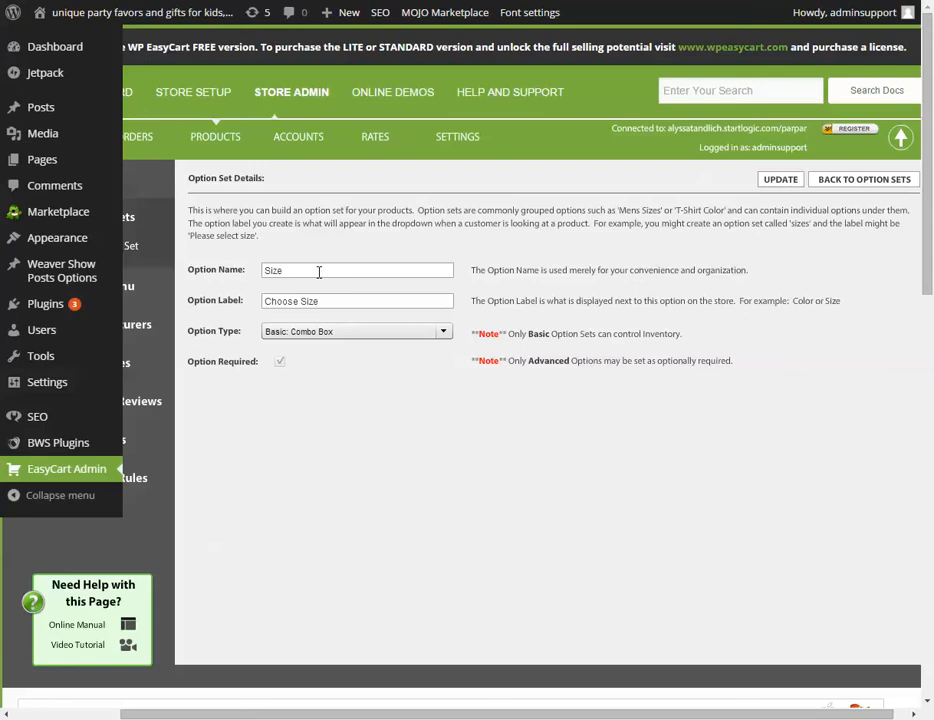
{"action": "left_click", "coordinate": [864, 180]}
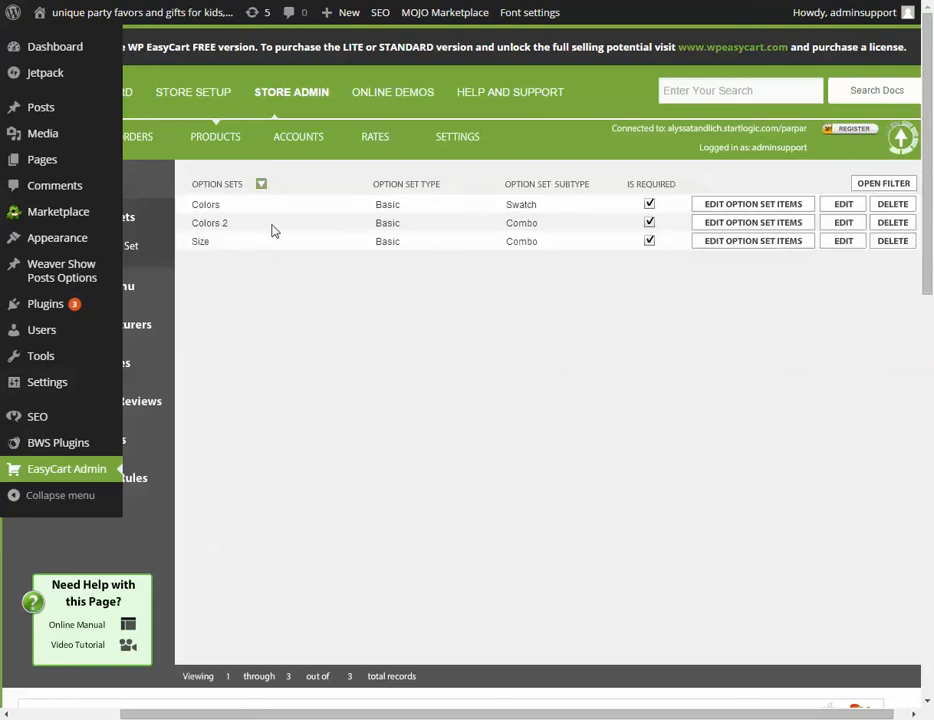
{"action": "left_click", "coordinate": [844, 222]}
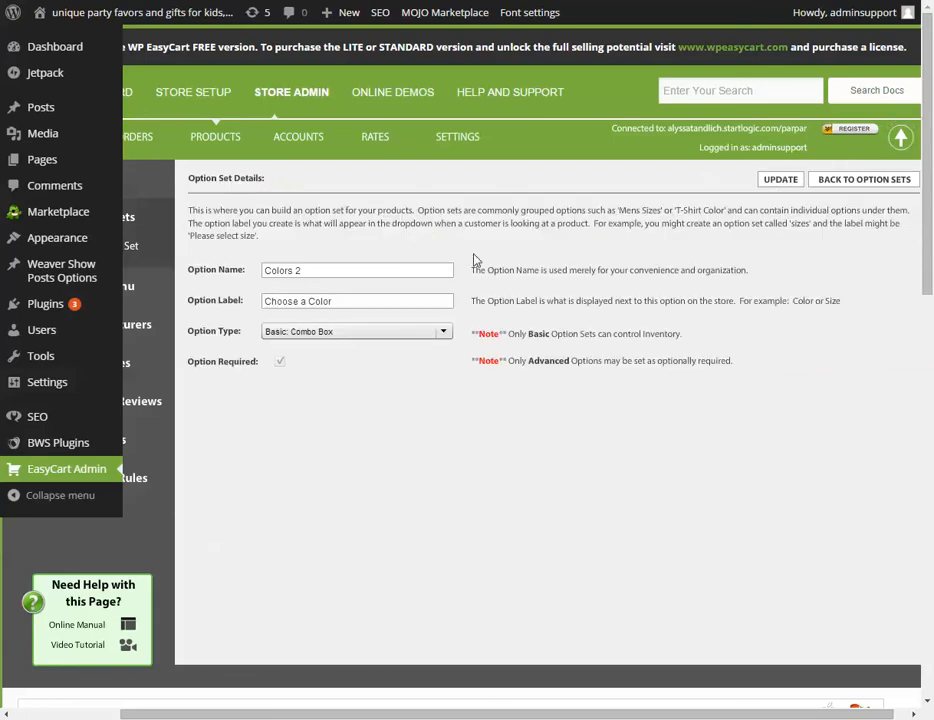
{"action": "left_click", "coordinate": [864, 180]}
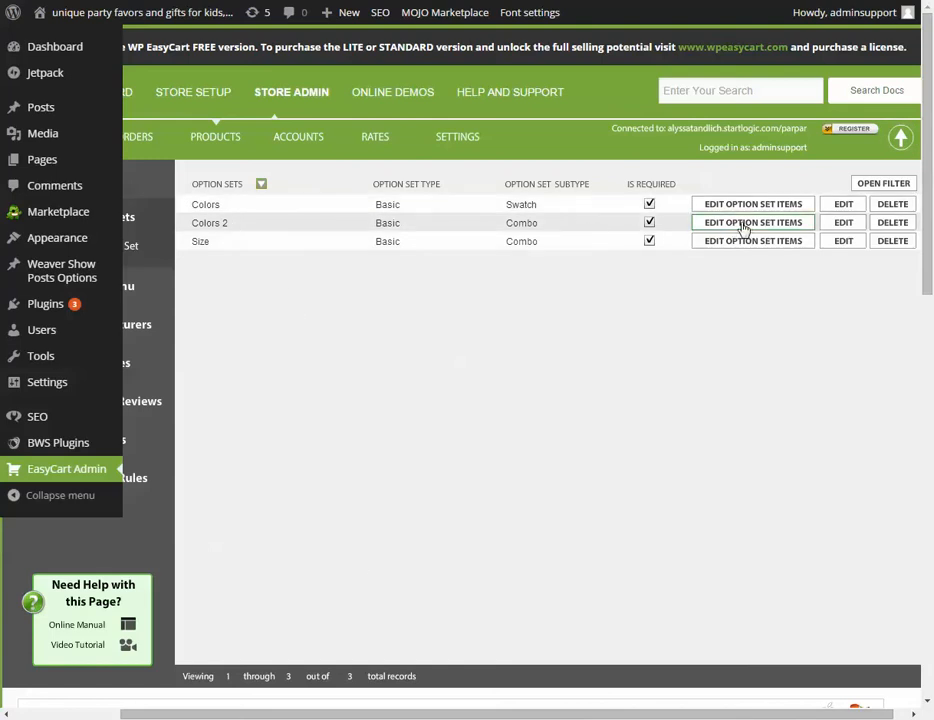
{"action": "left_click", "coordinate": [752, 222]}
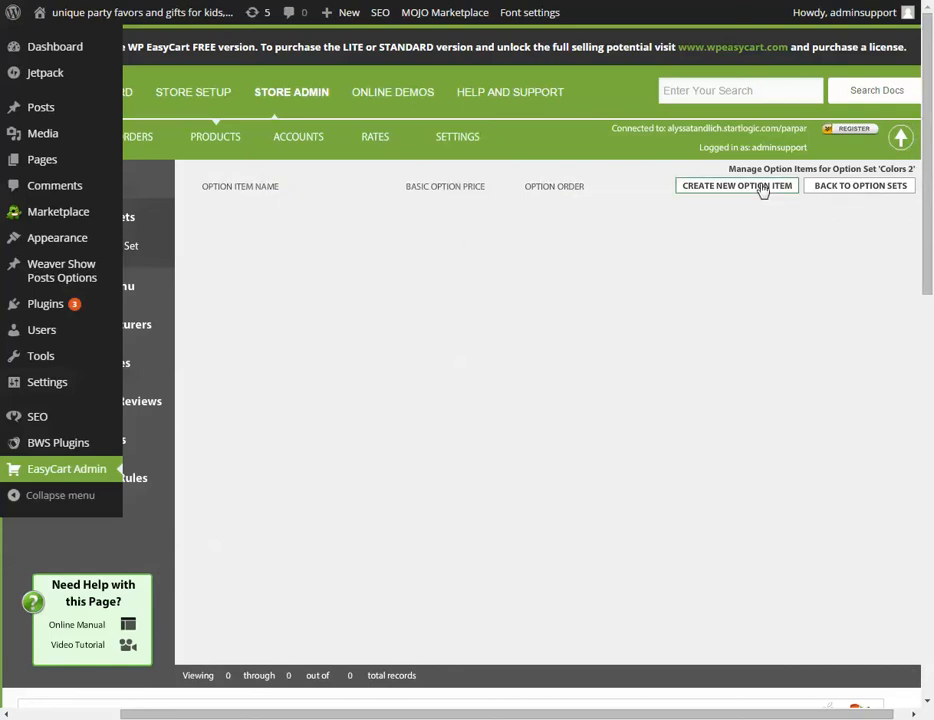
Insert option item 'Color 1' with no price adjustment into the Colors 2 set
{"action": "left_click", "coordinate": [736, 184]}
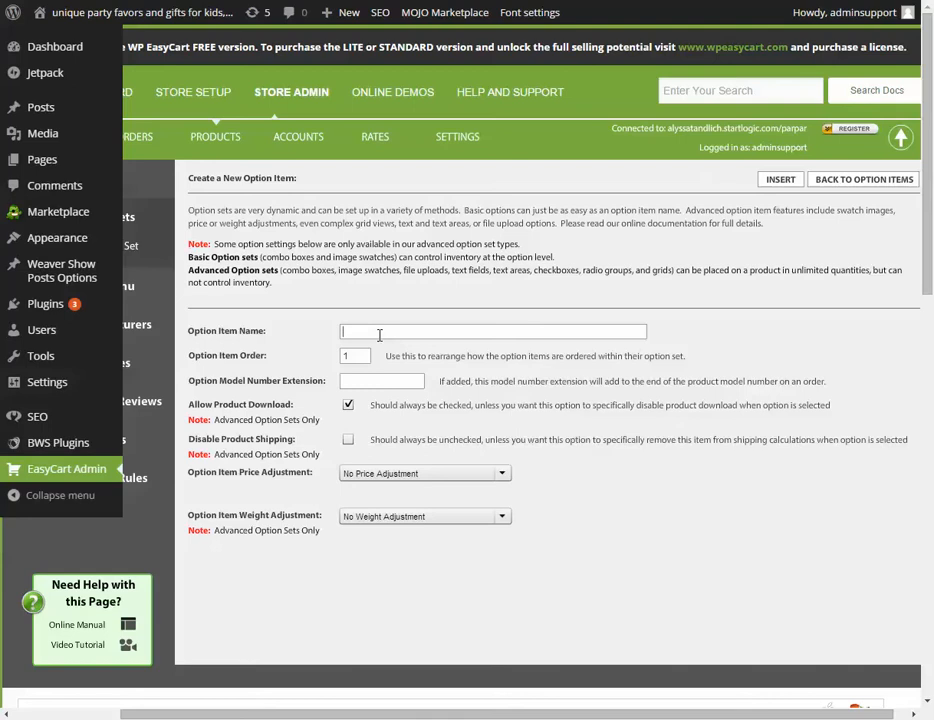
{"action": "type", "text": "Color 1"}
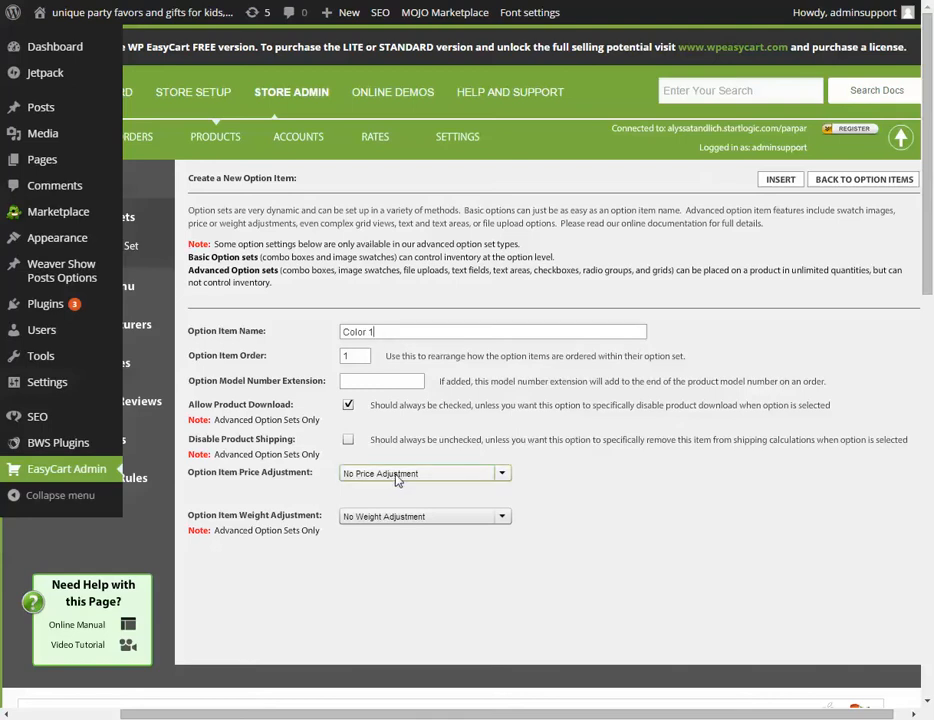
{"action": "left_click", "coordinate": [424, 472]}
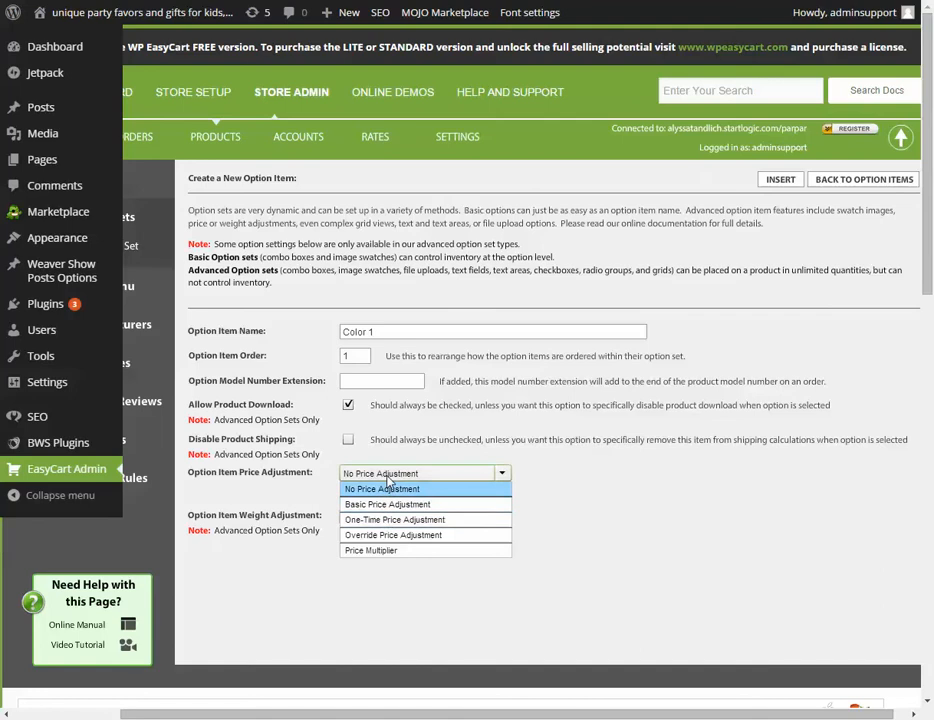
{"action": "left_click", "coordinate": [780, 180]}
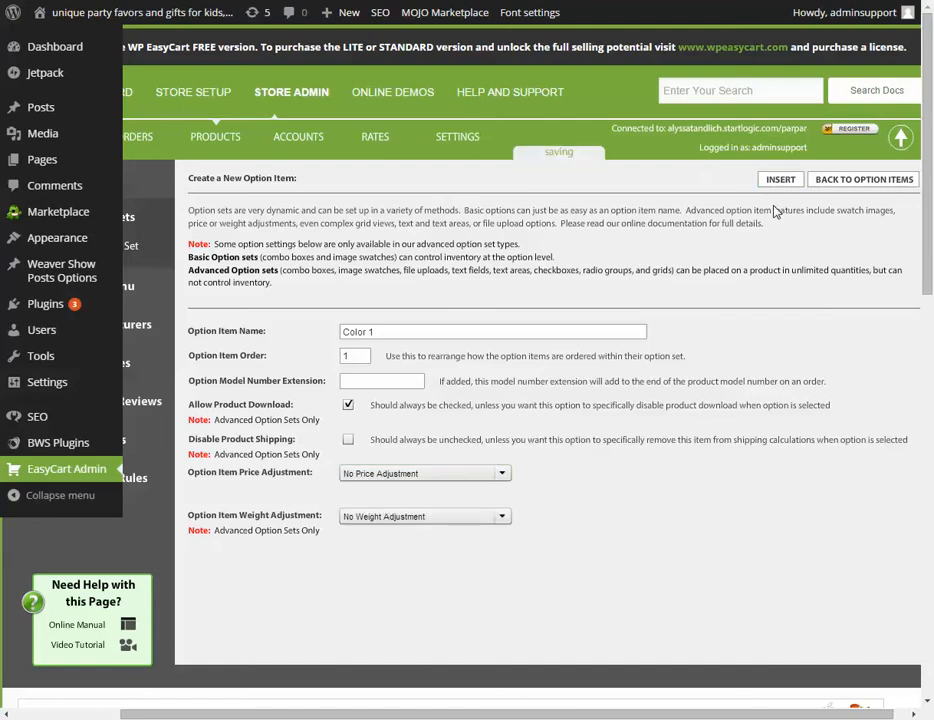
{"action": "left_click", "coordinate": [780, 180]}
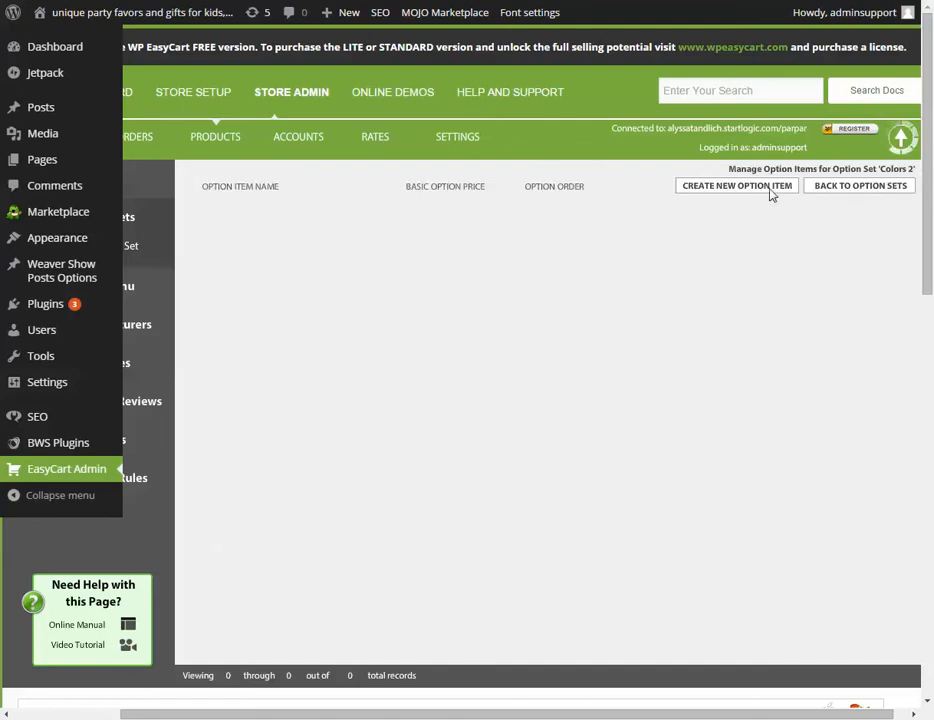
Insert a second option item 'Color 2' with no price adjustment
{"action": "left_click", "coordinate": [736, 184]}
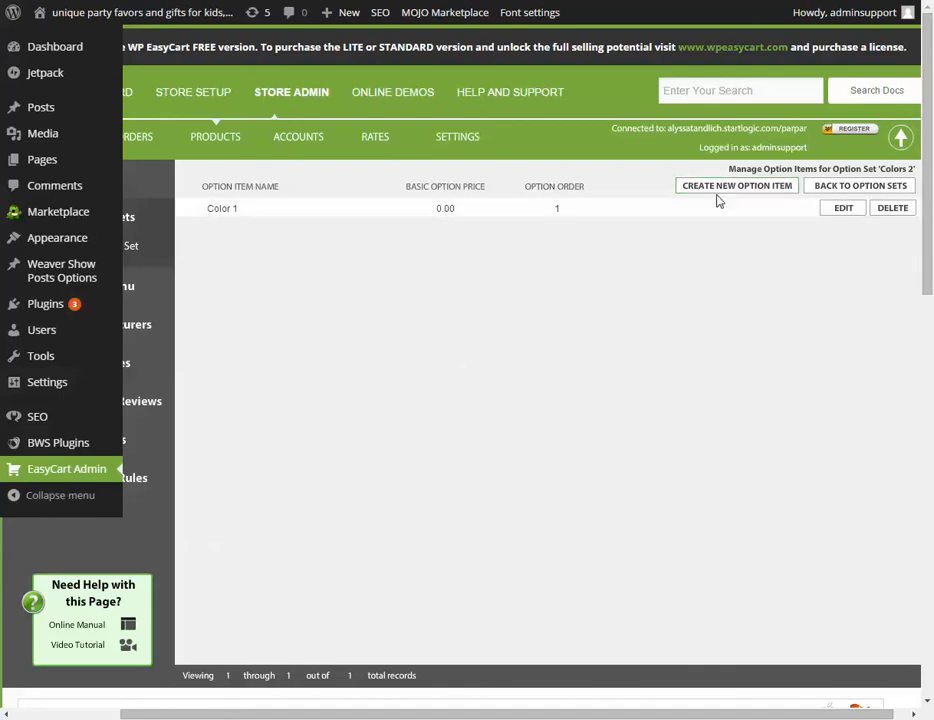
{"action": "left_click", "coordinate": [736, 186]}
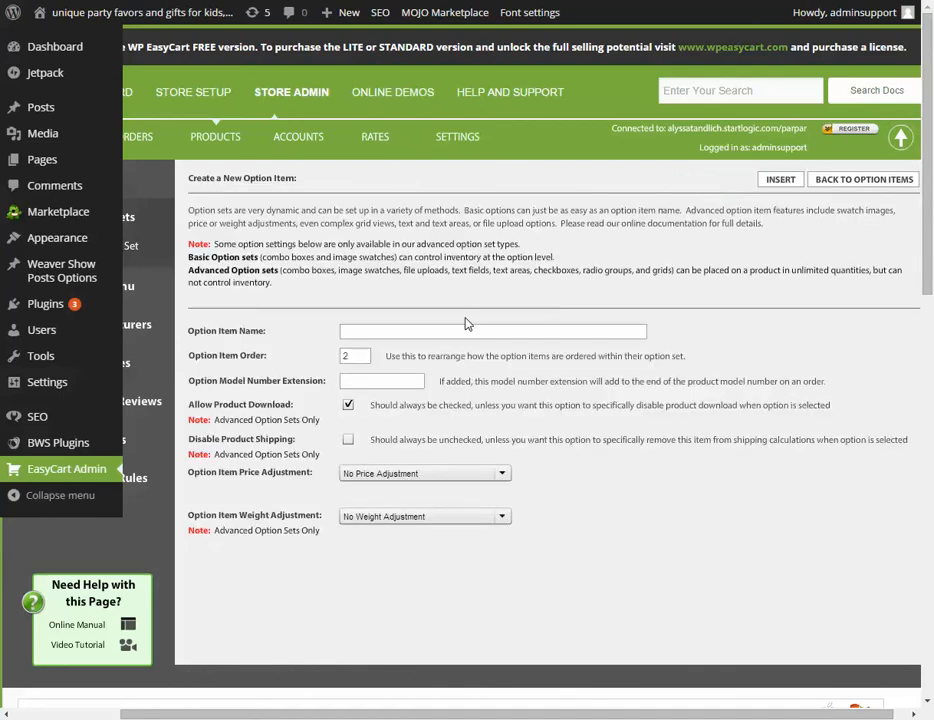
{"action": "type", "text": "Color 2"}
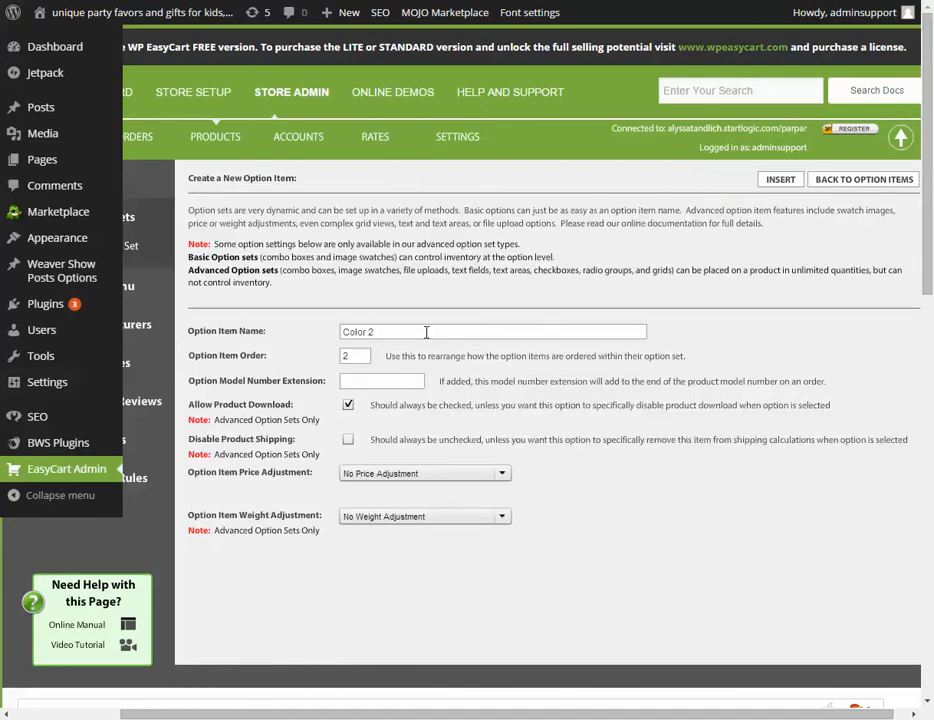
{"action": "left_click", "coordinate": [780, 180]}
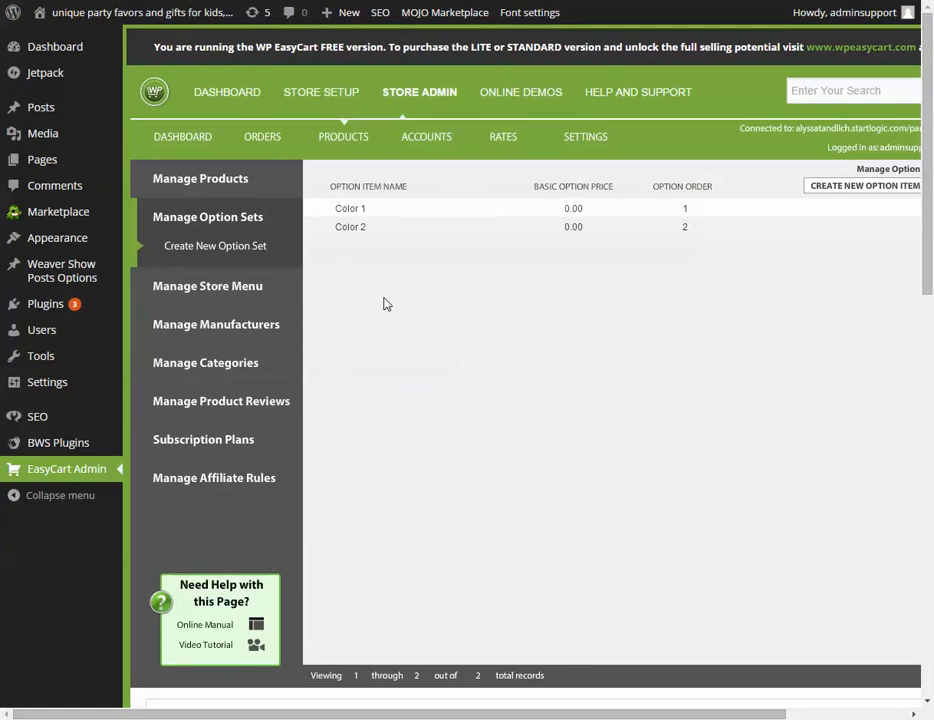
{"action": "mouse_move", "coordinate": [340, 222]}
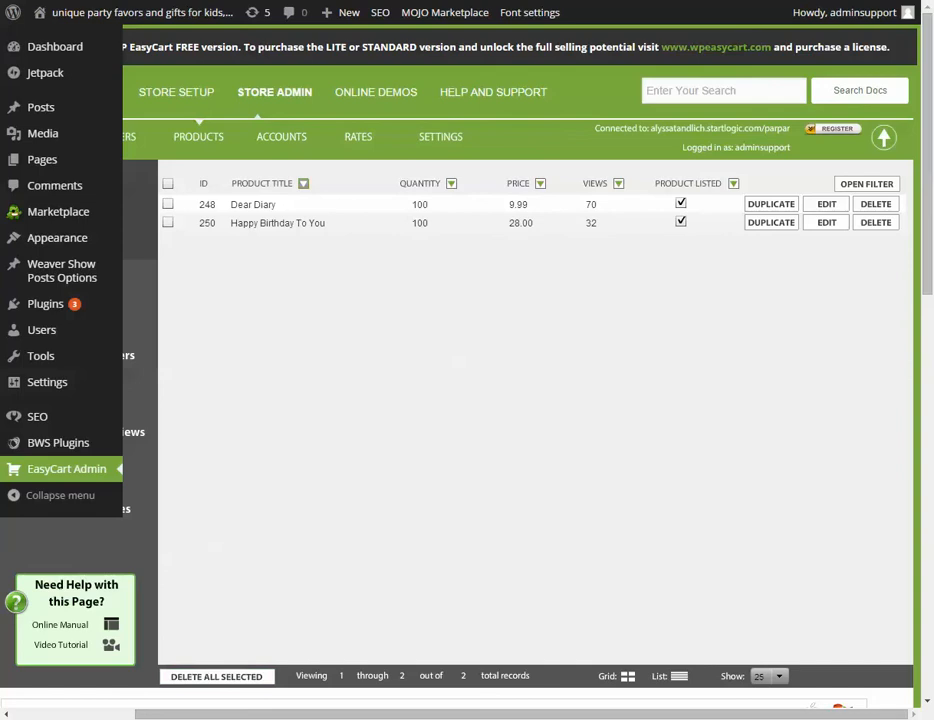
Start a new retail product titled 'Product 1' and go to its option set settings
{"action": "left_click", "coordinate": [208, 206]}
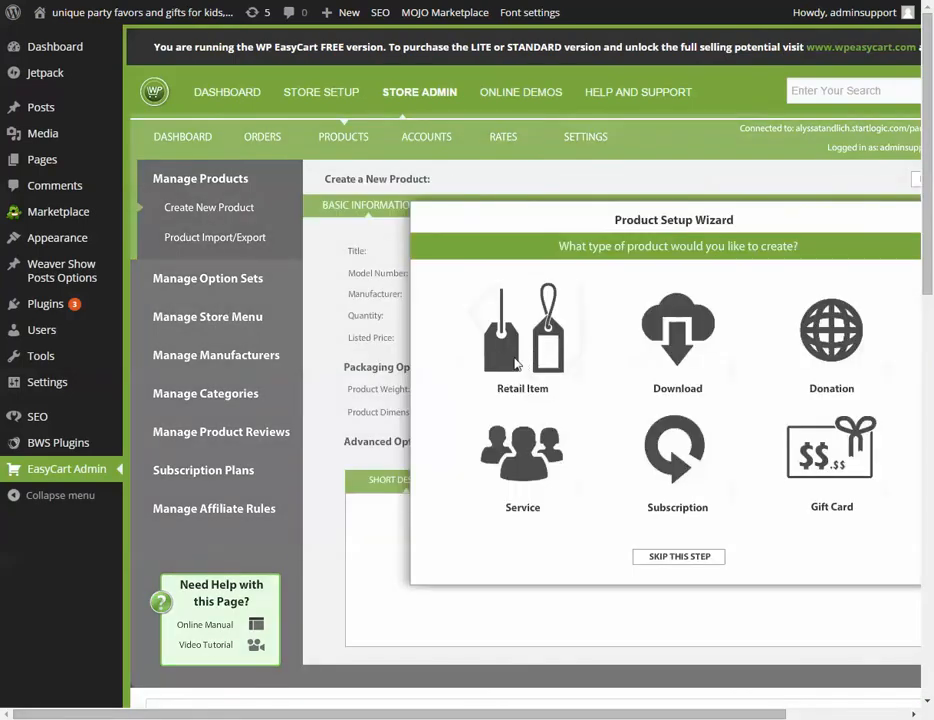
{"action": "left_click", "coordinate": [522, 336]}
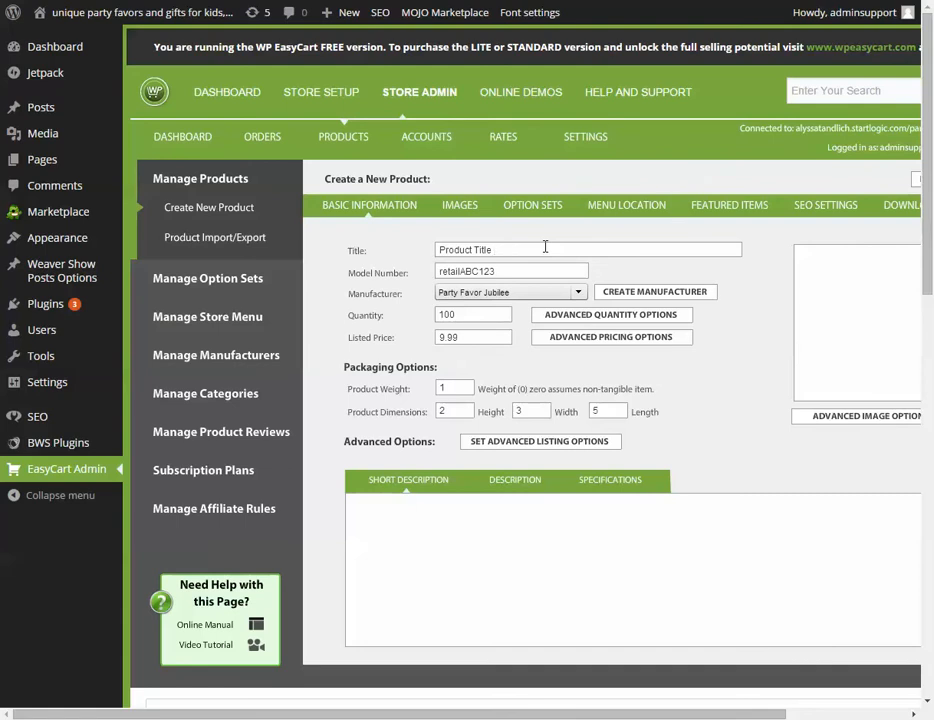
{"action": "type", "text": "Product 1"}
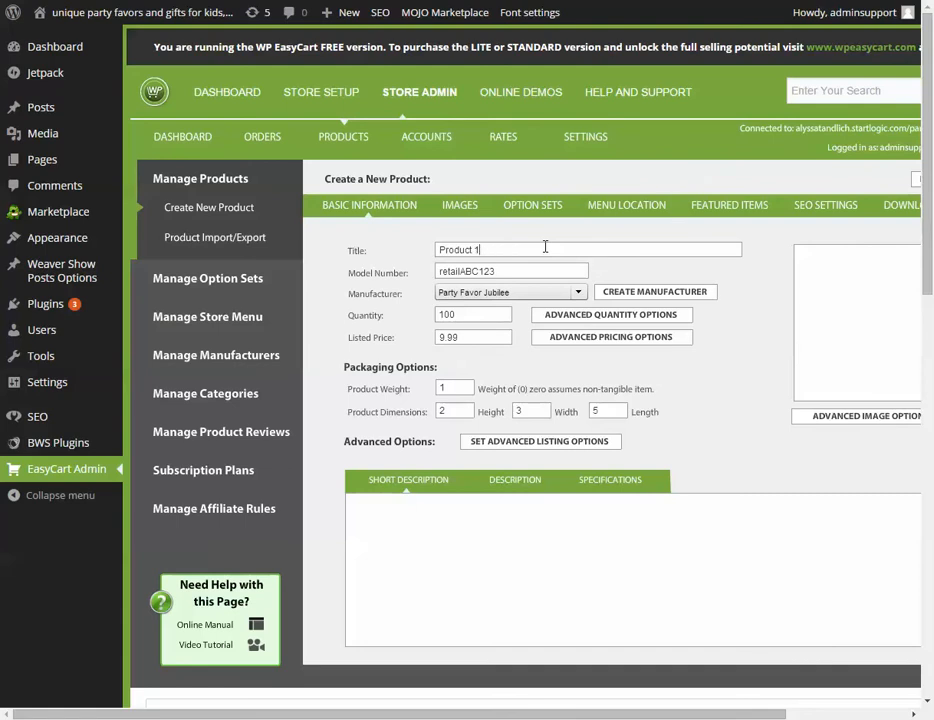
{"action": "mouse_move", "coordinate": [508, 176]}
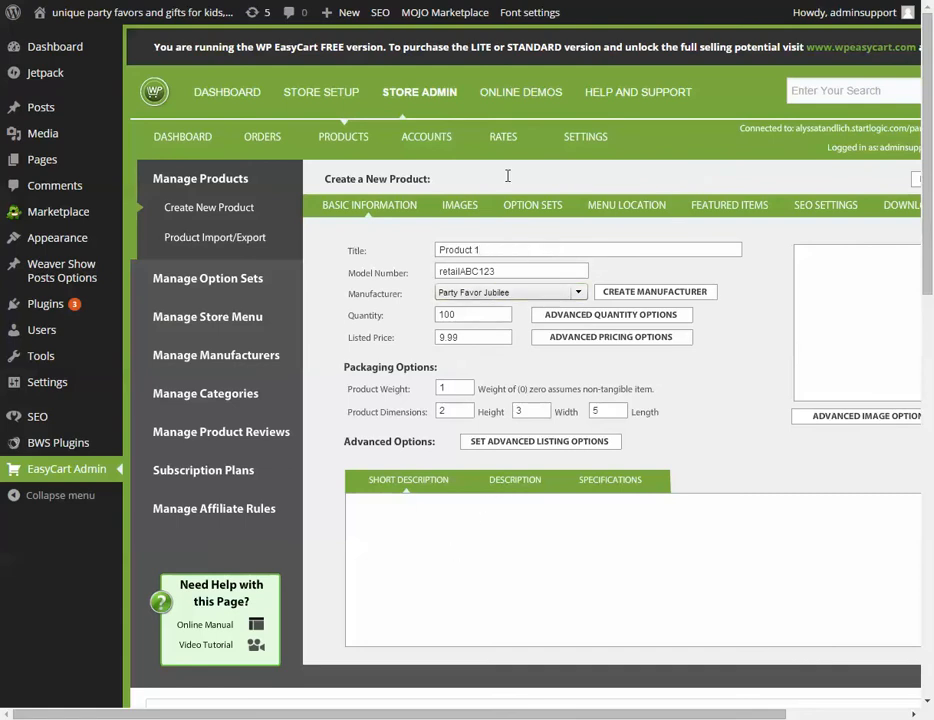
{"action": "left_click", "coordinate": [532, 204]}
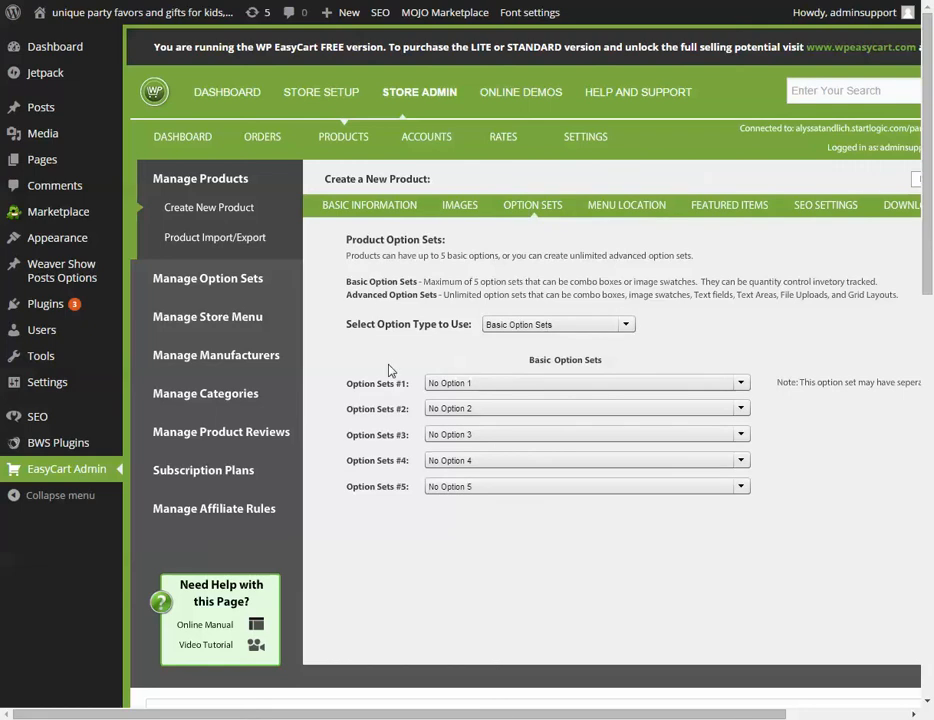
Assign Colors 2 as the product's first option set and move to the image settings
{"action": "left_click", "coordinate": [584, 384]}
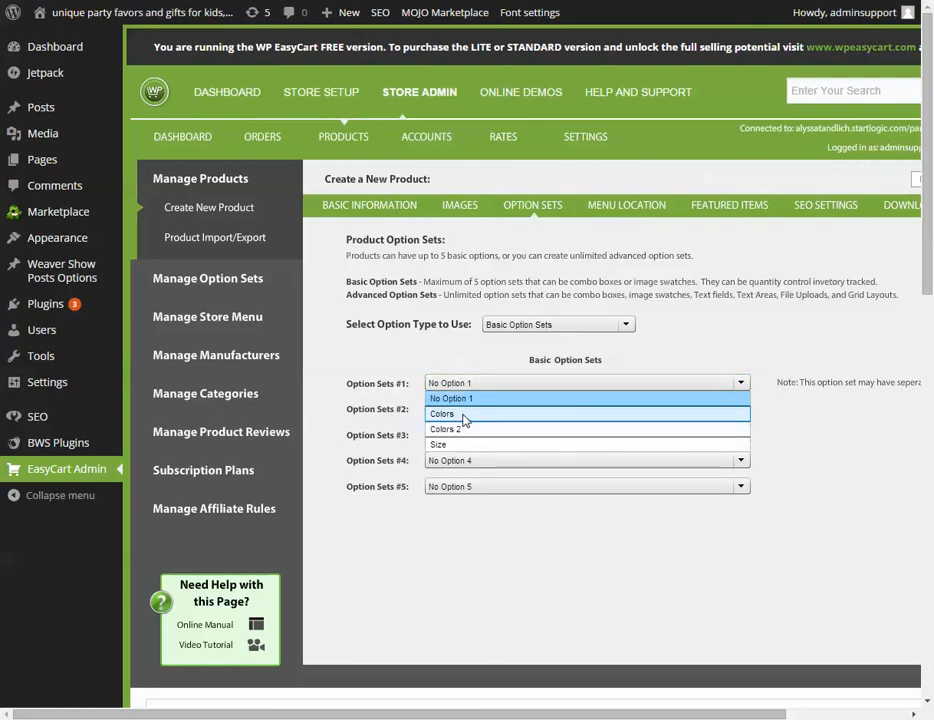
{"action": "mouse_move", "coordinate": [462, 428]}
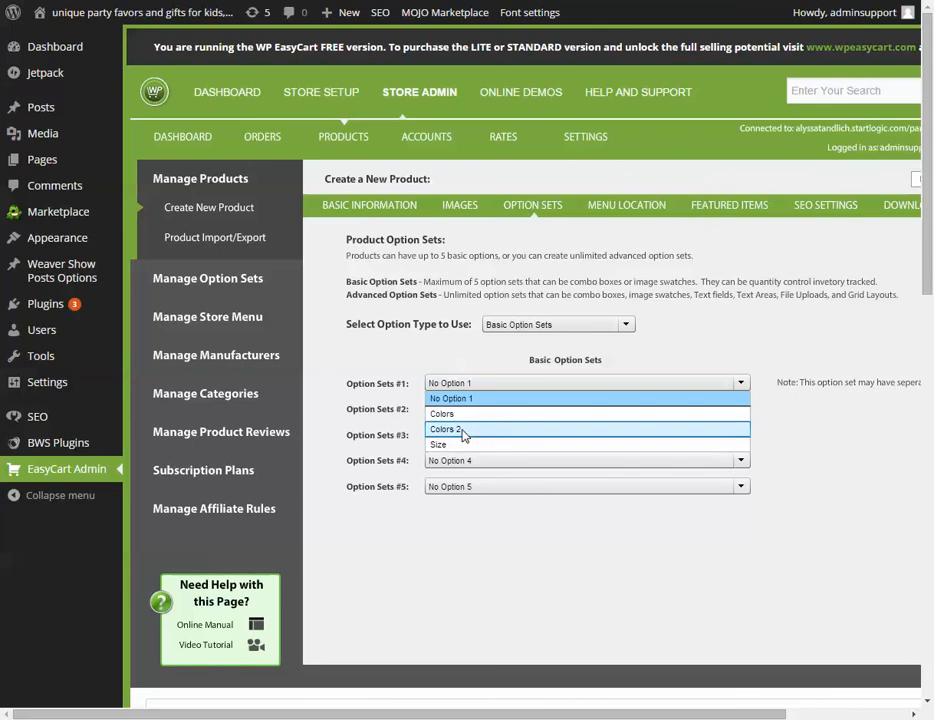
{"action": "left_click", "coordinate": [448, 428]}
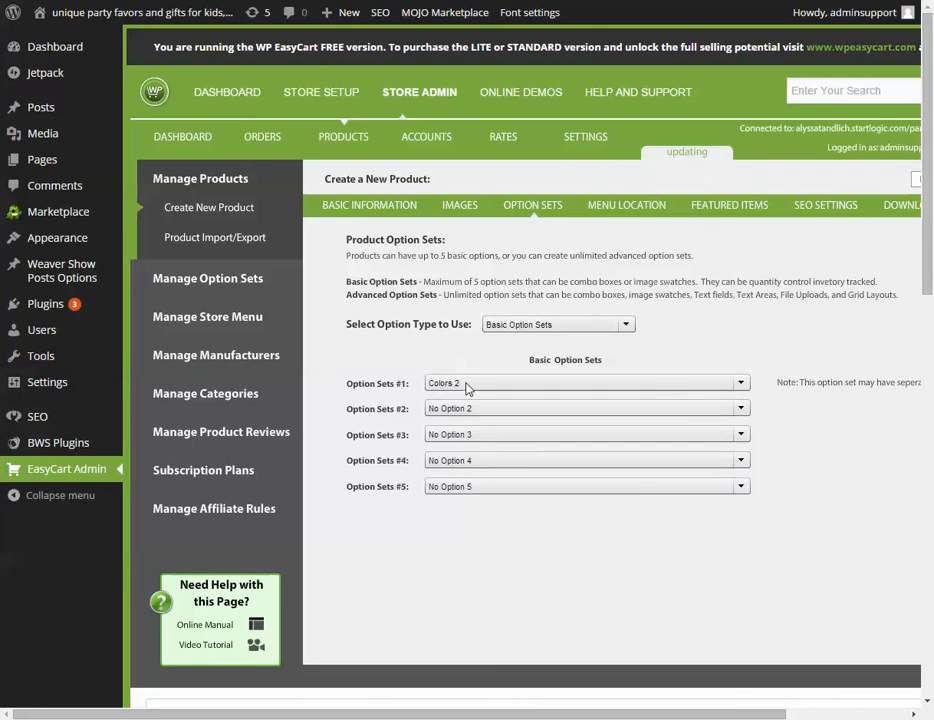
{"action": "left_click", "coordinate": [460, 204]}
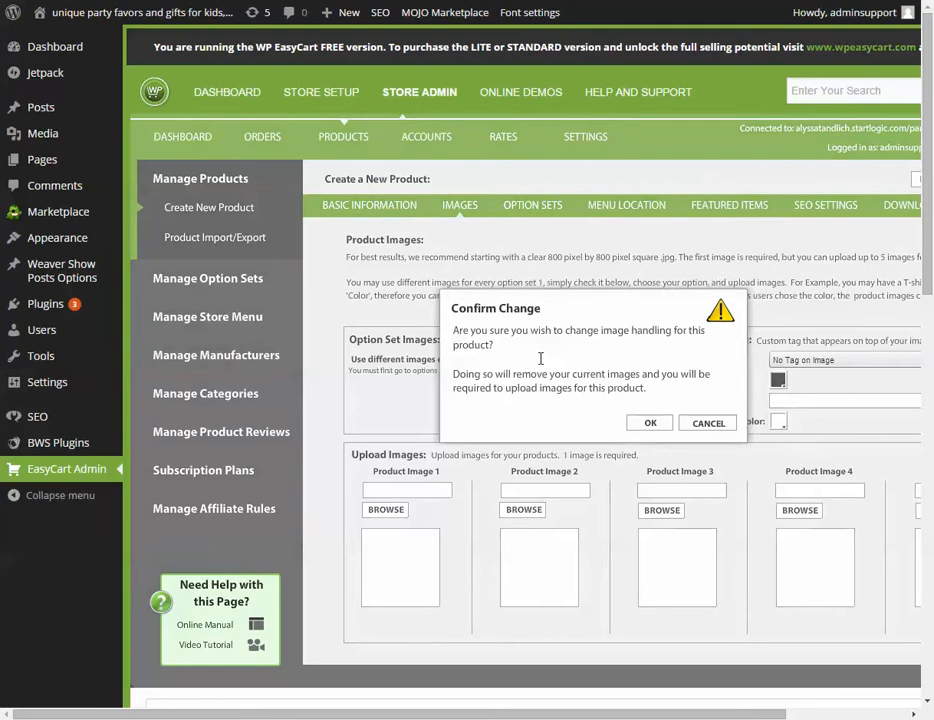
Confirm per-color images and upload the youtubelogo file as Color 2's image
{"action": "left_click", "coordinate": [650, 422]}
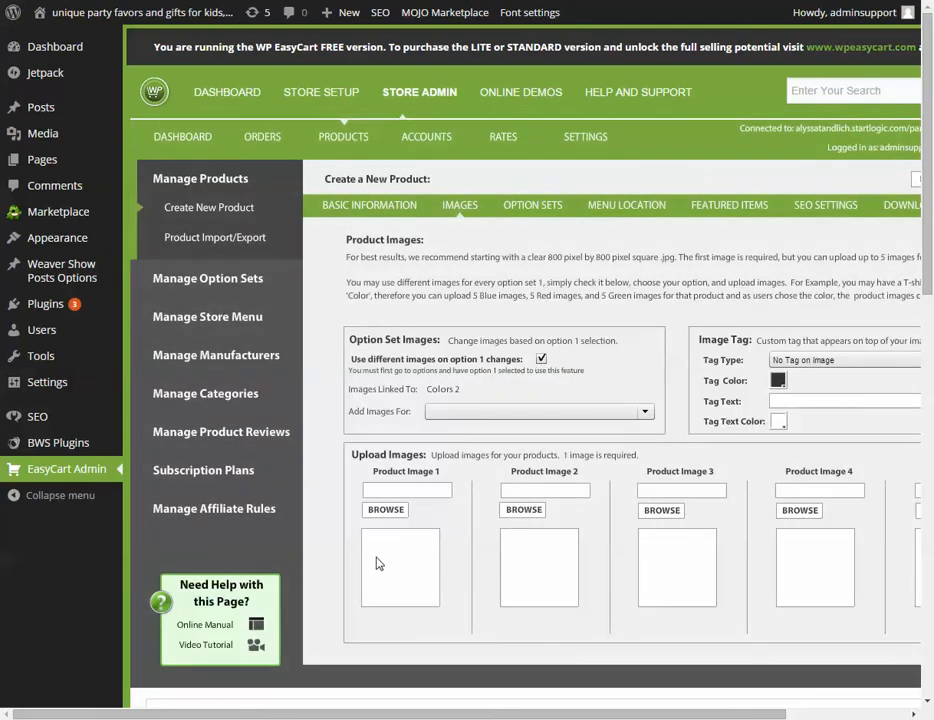
{"action": "left_click", "coordinate": [540, 412]}
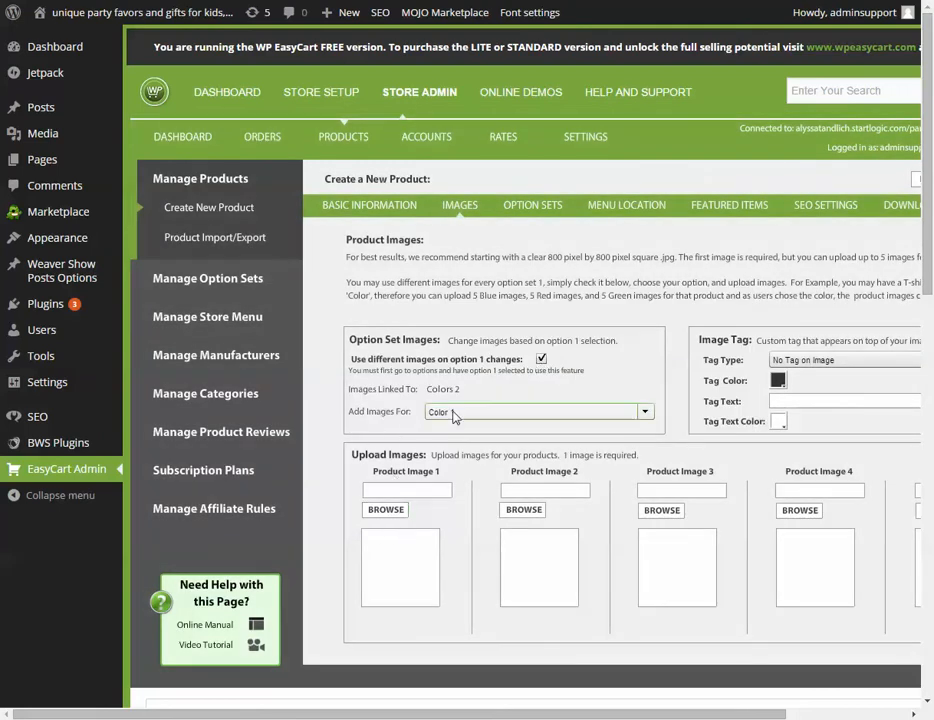
{"action": "left_click", "coordinate": [538, 412]}
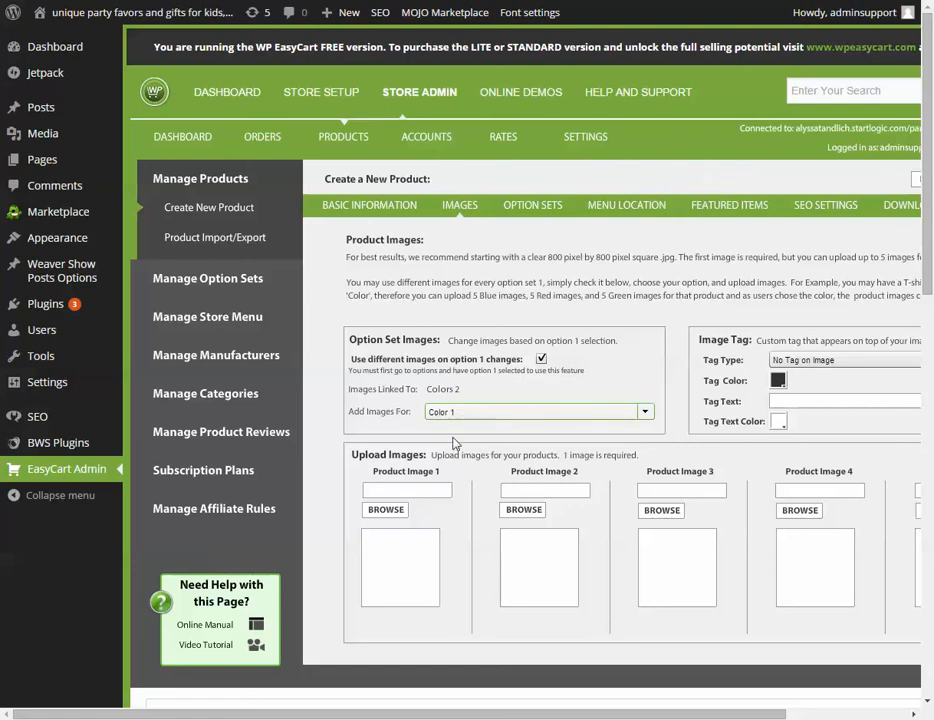
{"action": "left_click", "coordinate": [538, 412]}
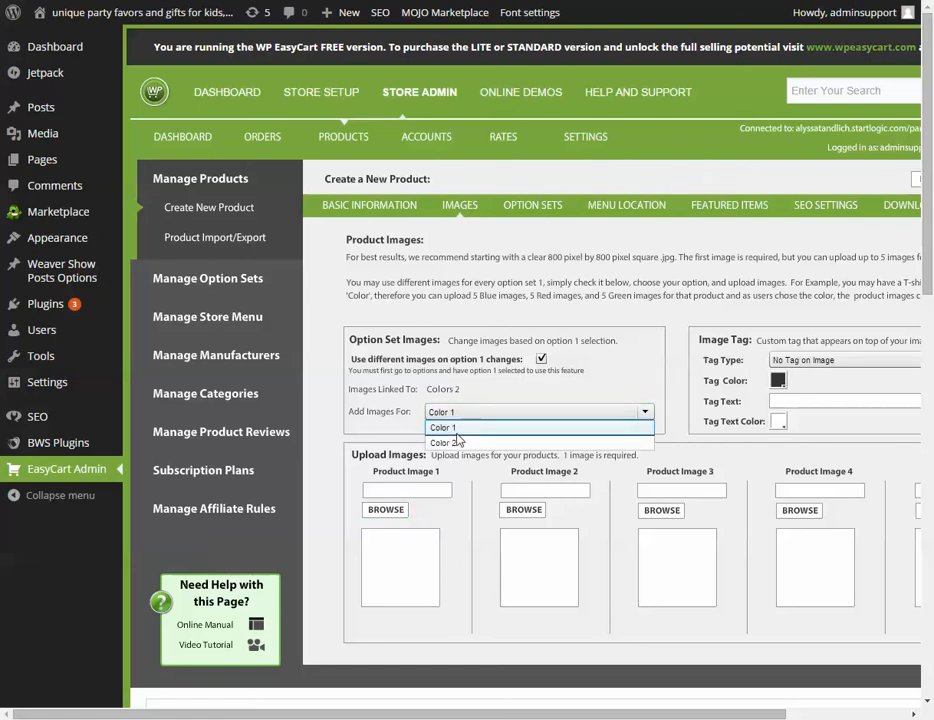
{"action": "left_click", "coordinate": [448, 442]}
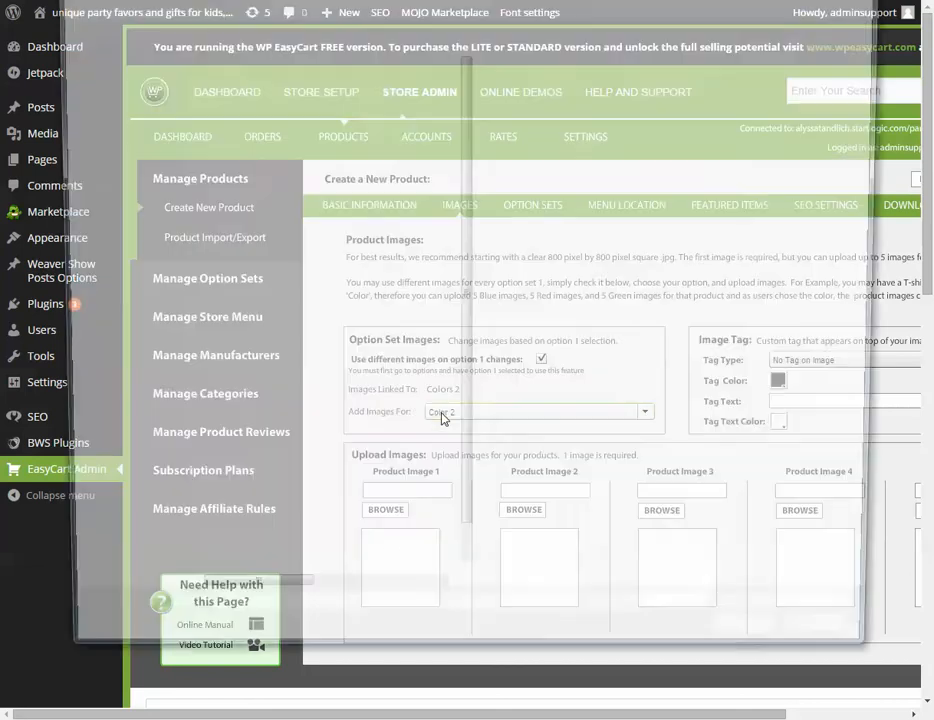
{"action": "left_click", "coordinate": [384, 510]}
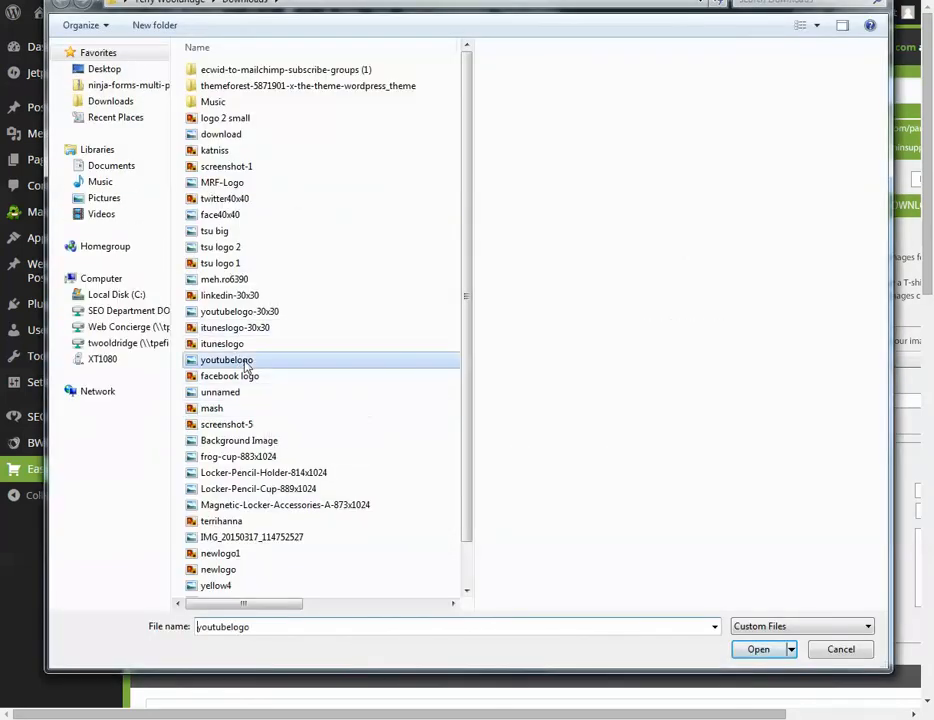
{"action": "left_click", "coordinate": [758, 648]}
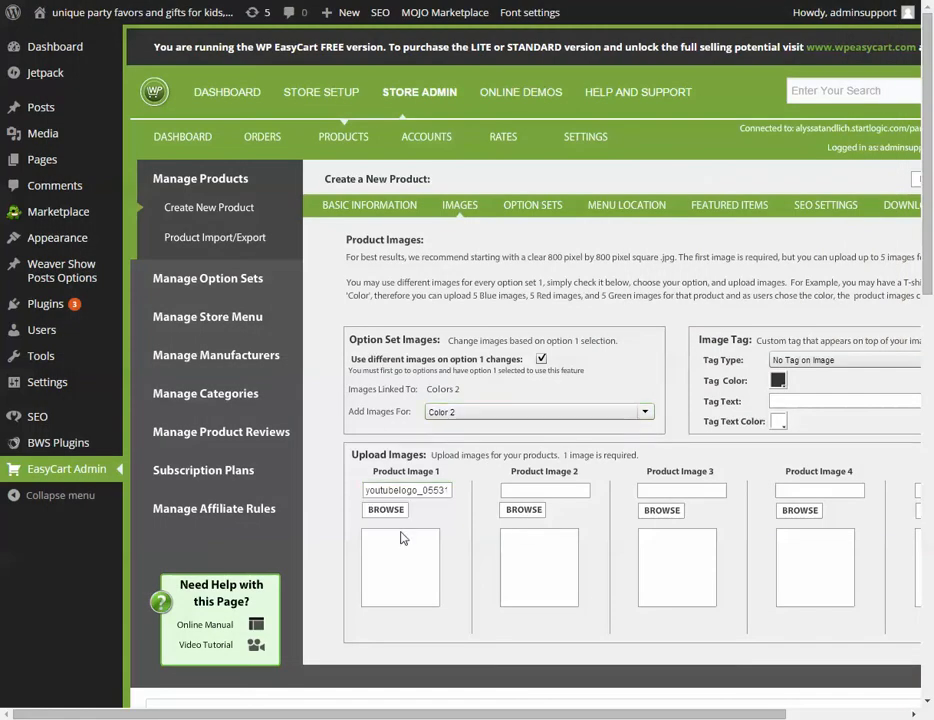
Upload the facebook logo file as Color 1's image
{"action": "left_click", "coordinate": [538, 412]}
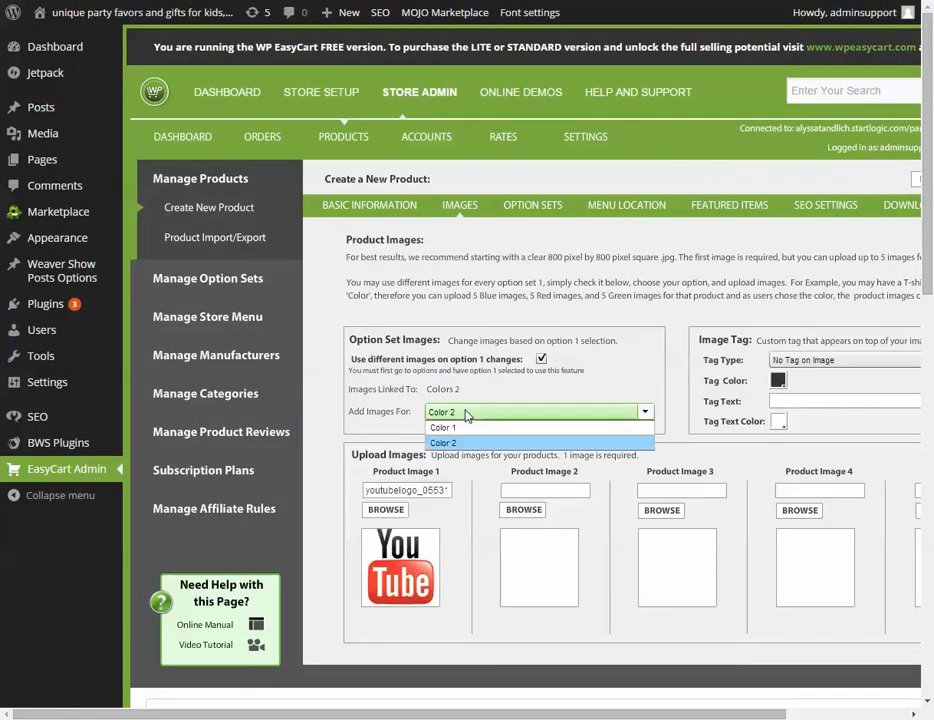
{"action": "left_click", "coordinate": [444, 428]}
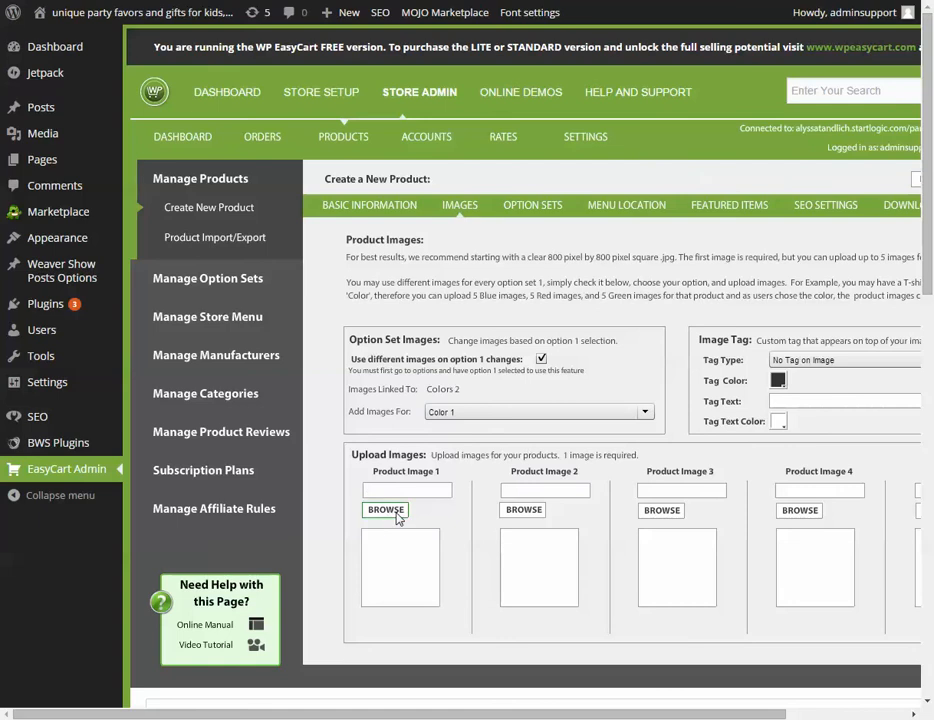
{"action": "left_click", "coordinate": [384, 510]}
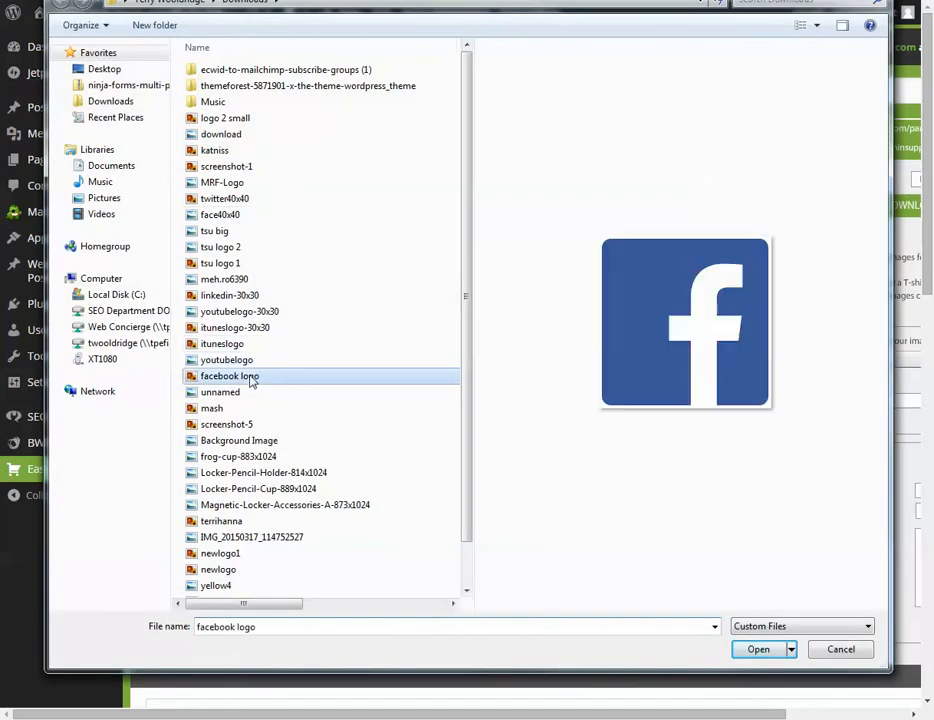
{"action": "left_click", "coordinate": [758, 648]}
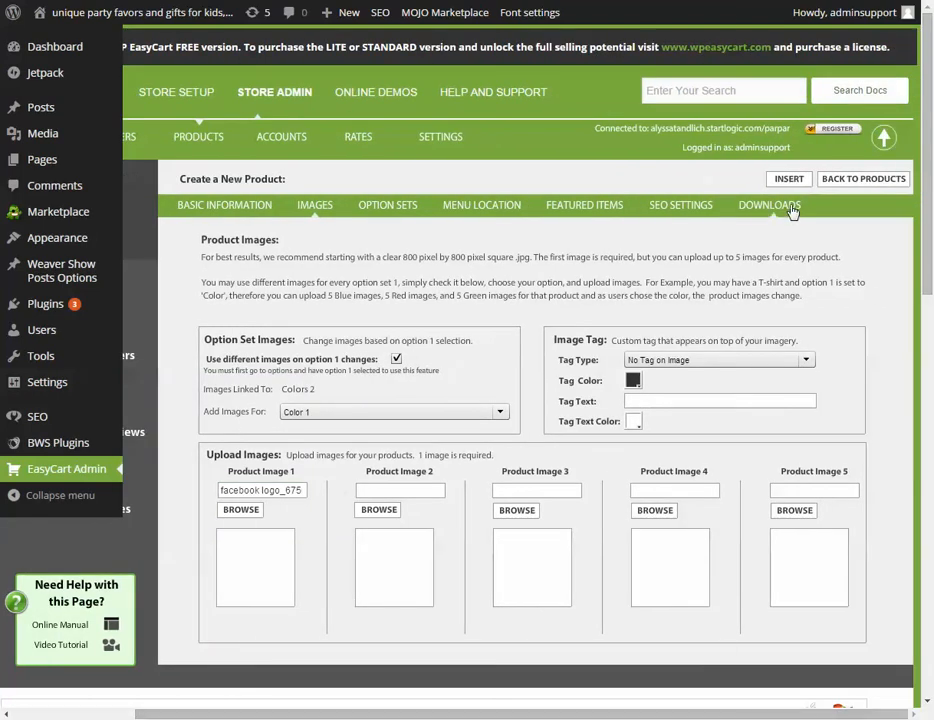
Dismiss the duplicate warning, change the model number to 123 and save Product 1
{"action": "left_click", "coordinate": [788, 178]}
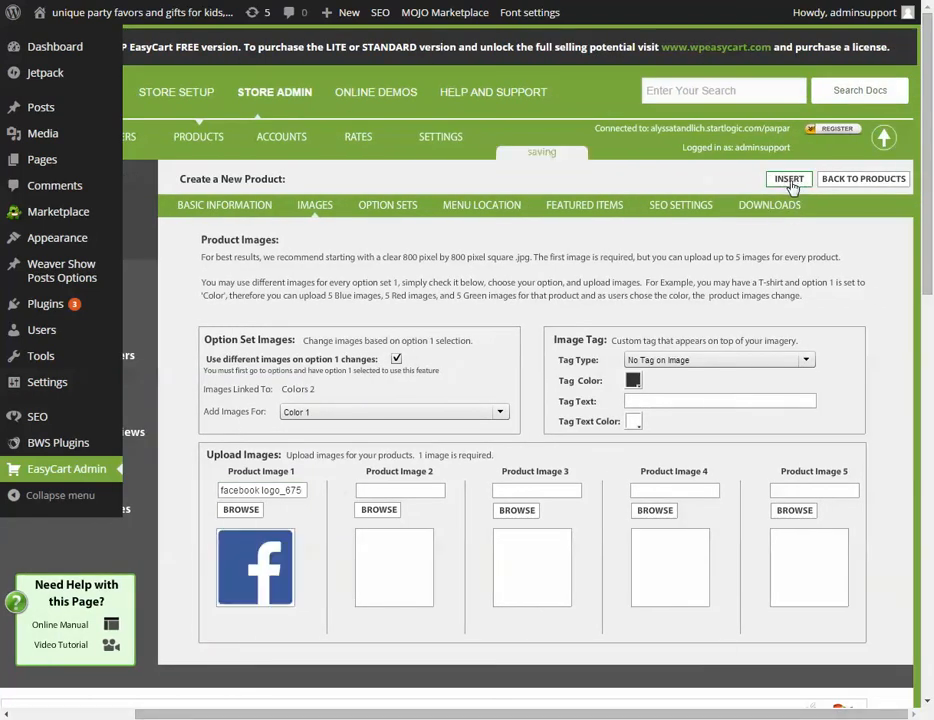
{"action": "left_click", "coordinate": [788, 178]}
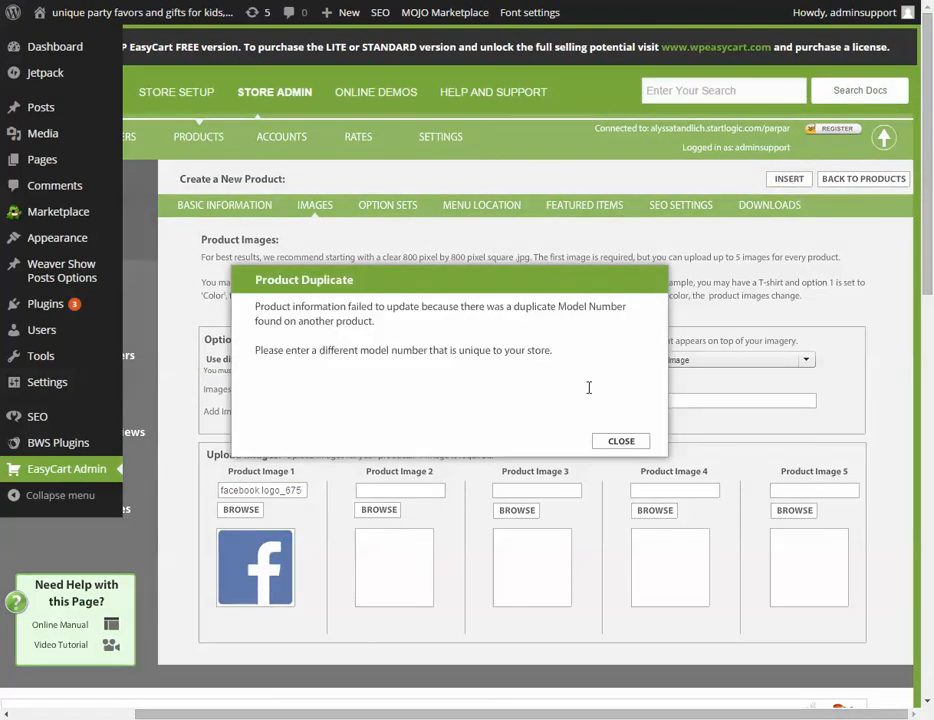
{"action": "left_click", "coordinate": [620, 442]}
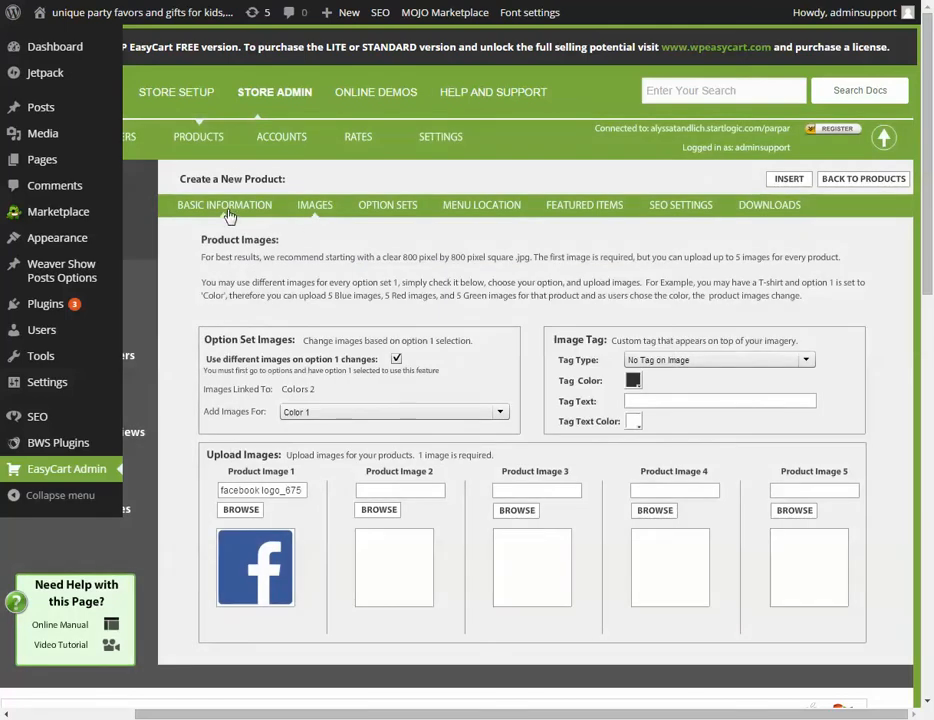
{"action": "left_click", "coordinate": [224, 204]}
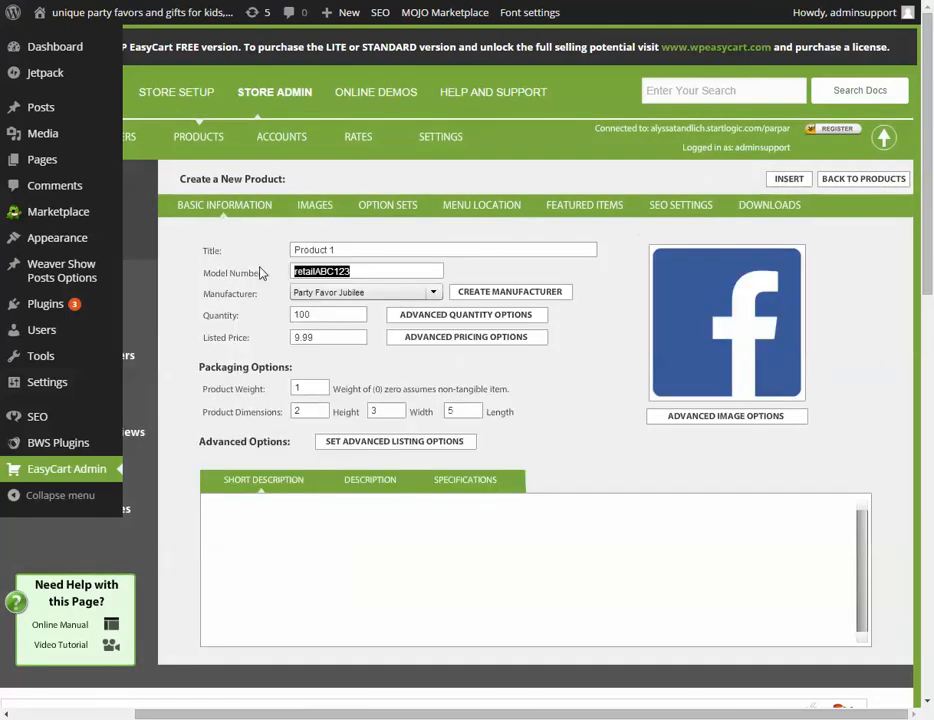
{"action": "type", "text": "123"}
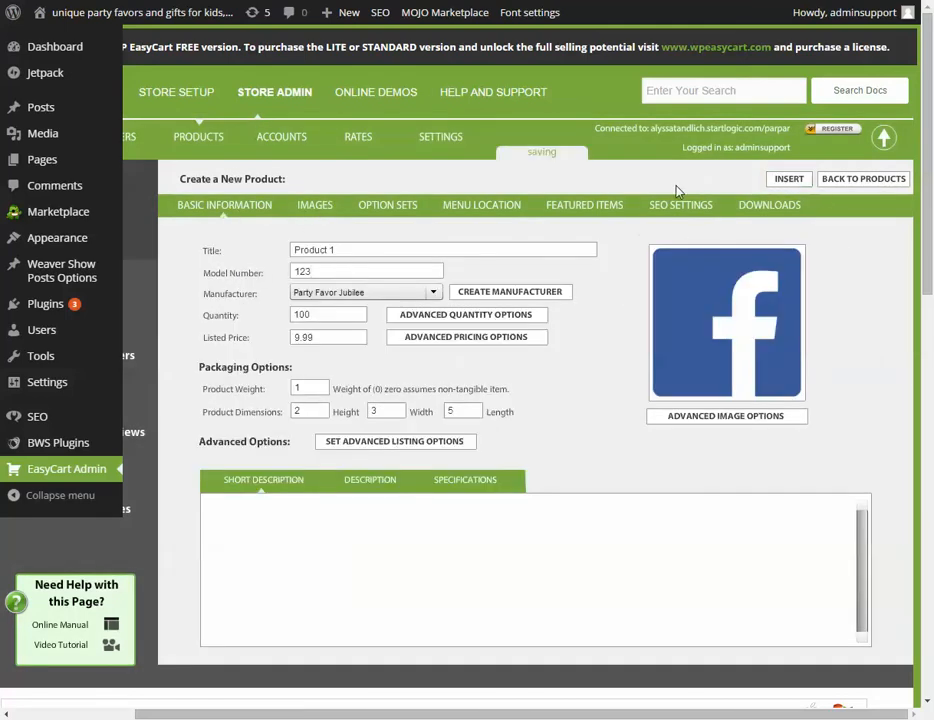
{"action": "left_click", "coordinate": [864, 178]}
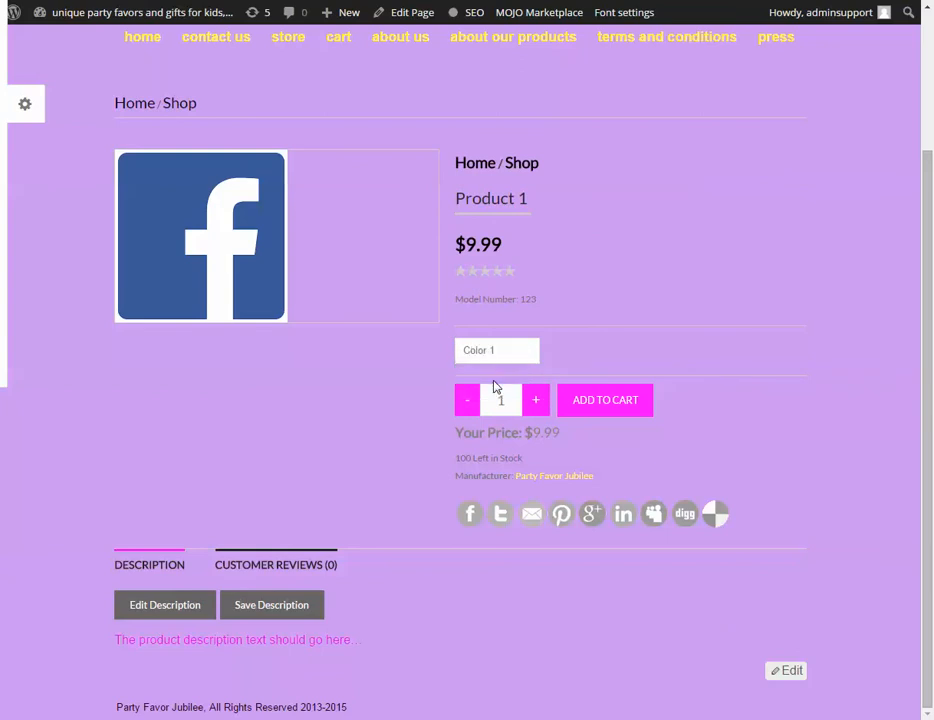
Expand Product 1's storefront color dropdown showing Choose a Color, Color 1 and Color 2
{"action": "left_click", "coordinate": [496, 350]}
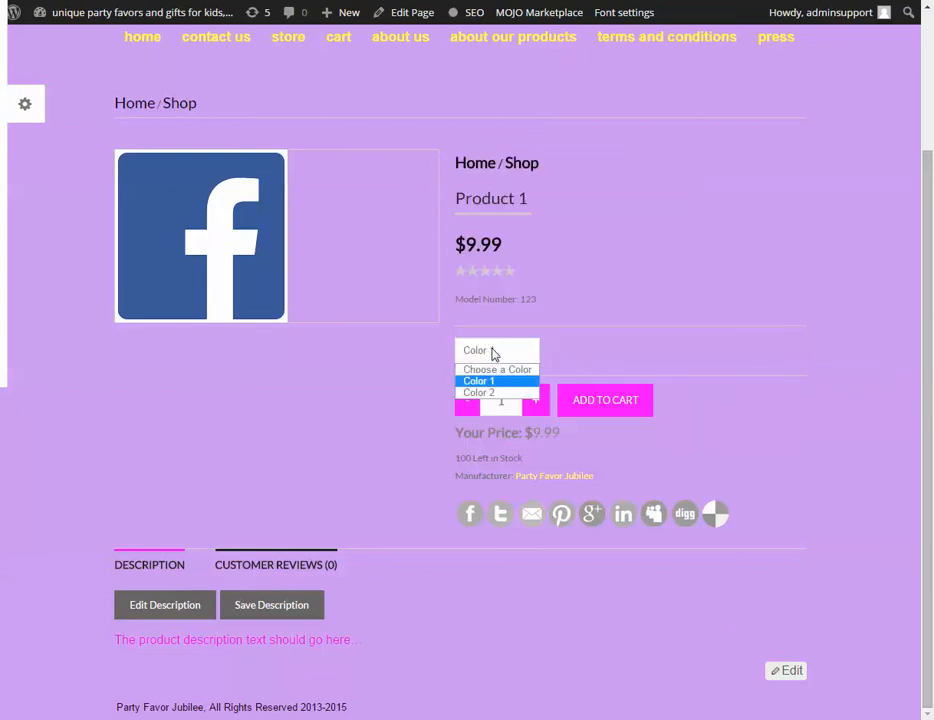